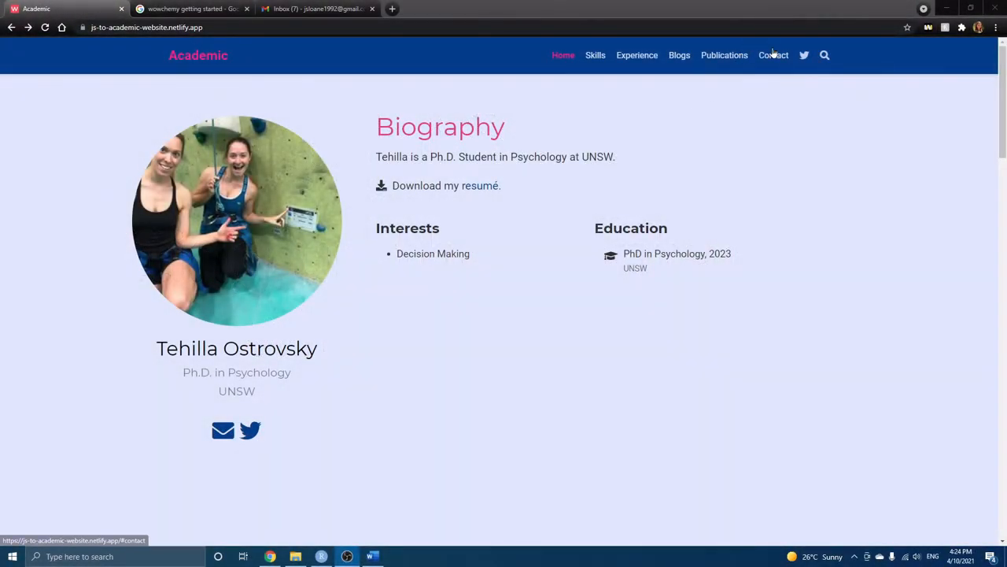
Submit a test contact-form message, hit Formspree's 'Form not found' page, and return to the form
{"action": "left_click", "coordinate": [772, 55]}
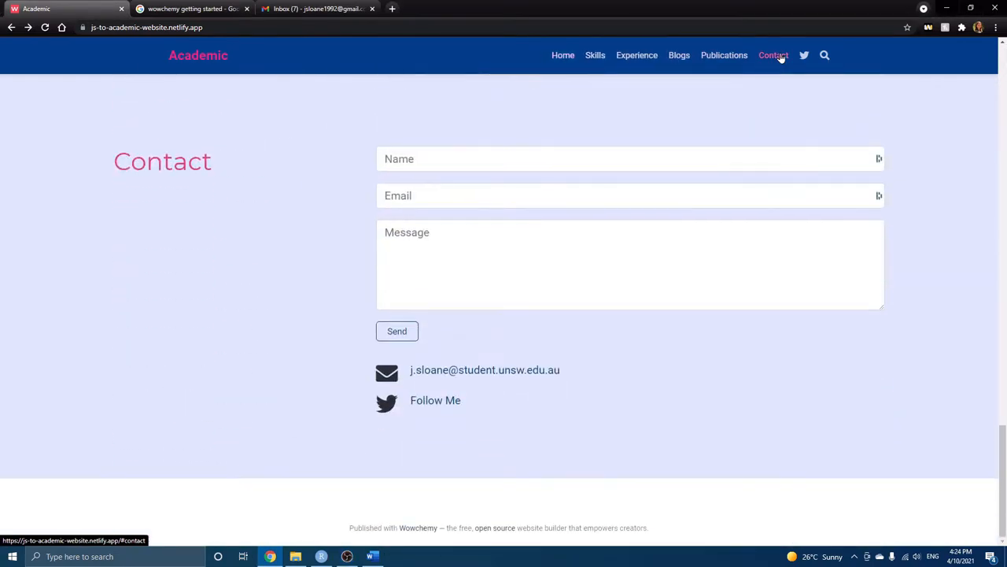
{"action": "left_click", "coordinate": [629, 158]}
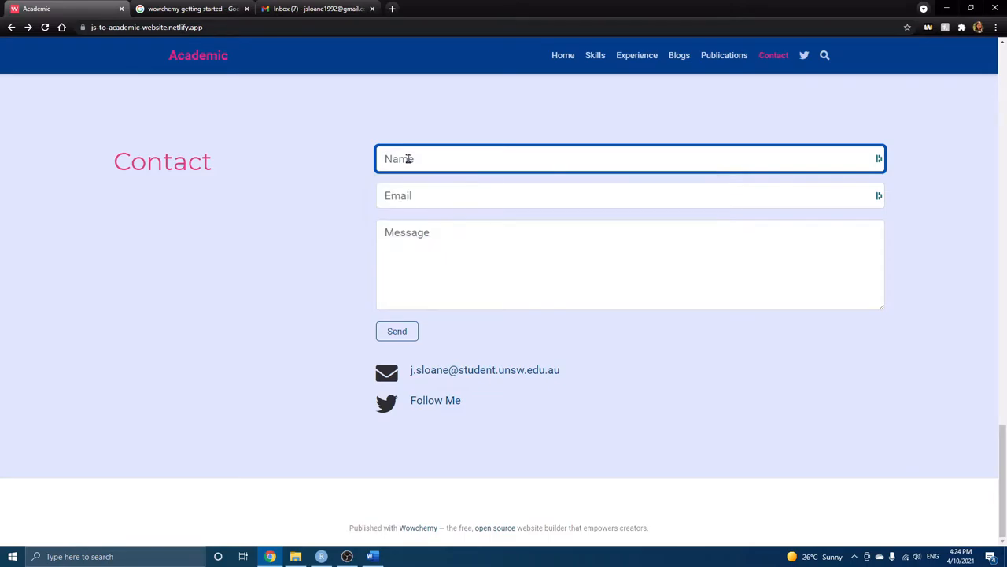
{"action": "left_click", "coordinate": [630, 195]}
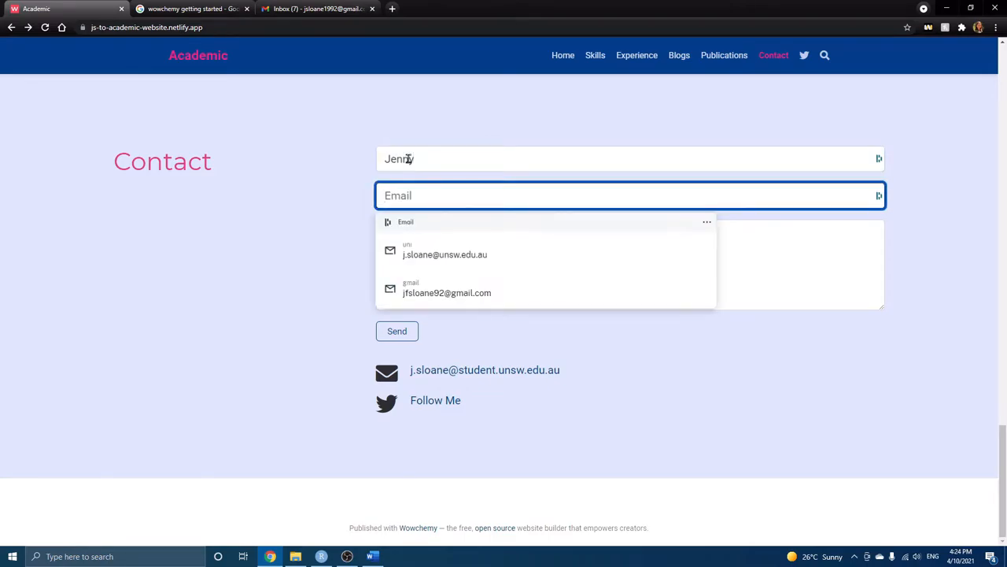
{"action": "left_click", "coordinate": [445, 249]}
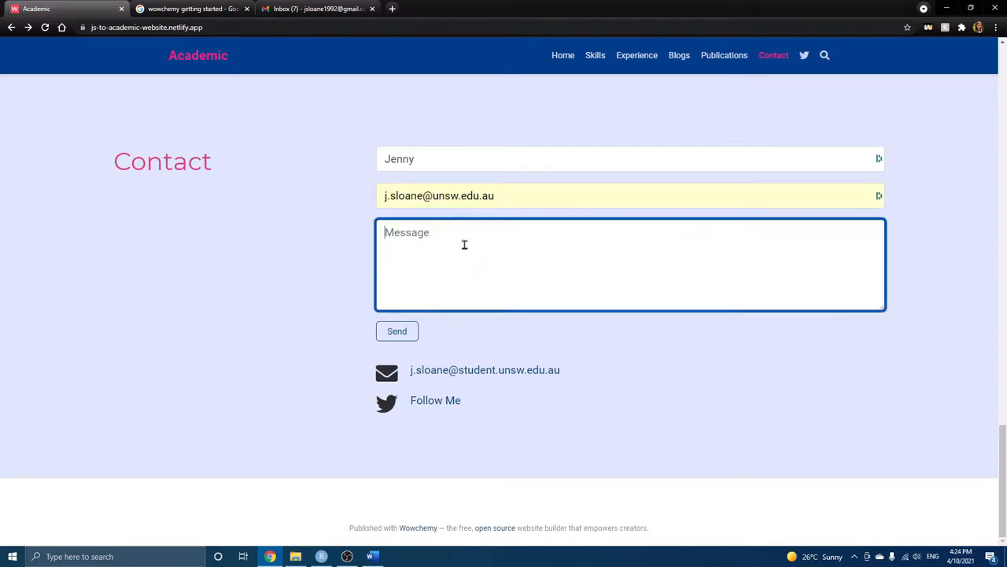
{"action": "left_click", "coordinate": [396, 330]}
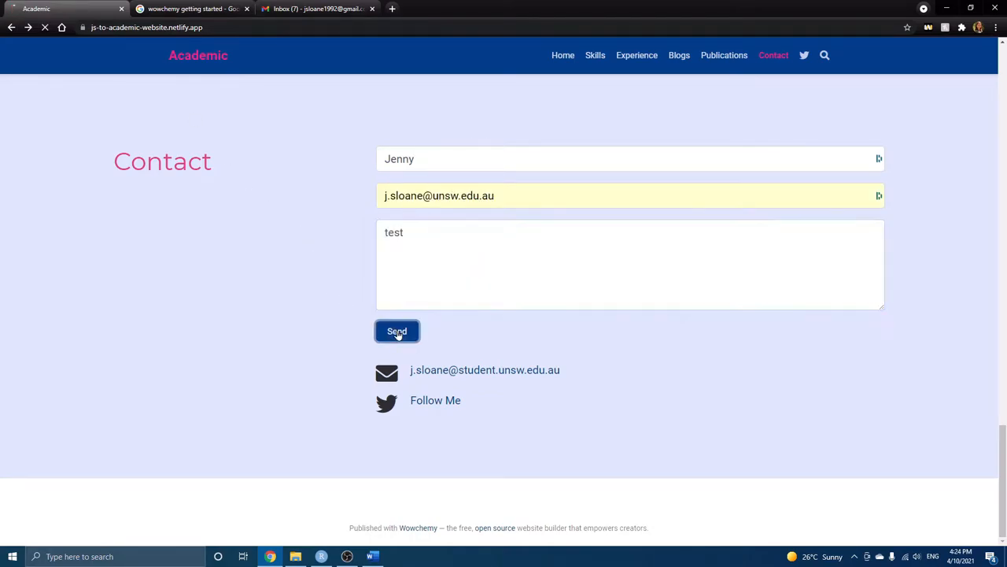
{"action": "left_click", "coordinate": [397, 331]}
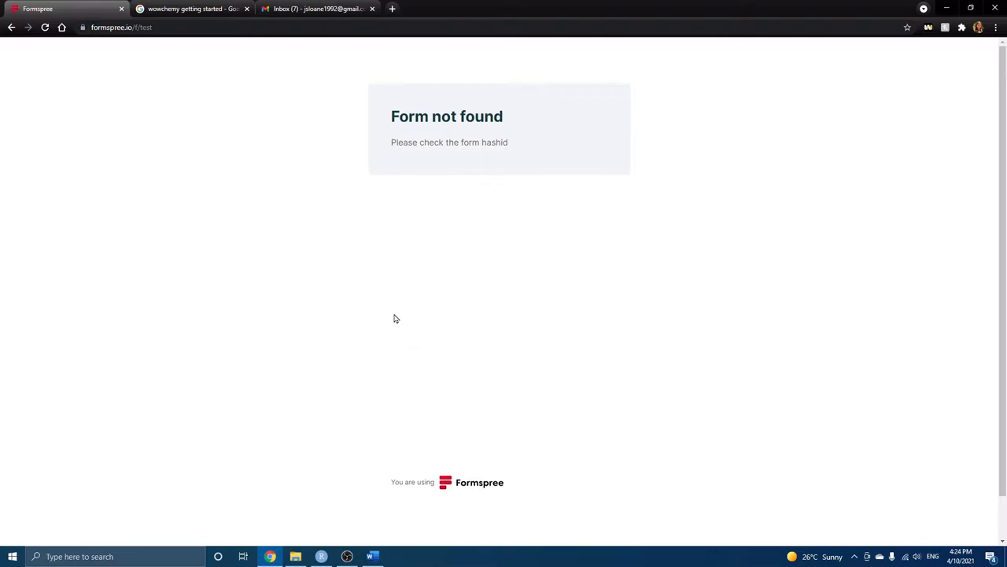
{"action": "mouse_move", "coordinate": [512, 117]}
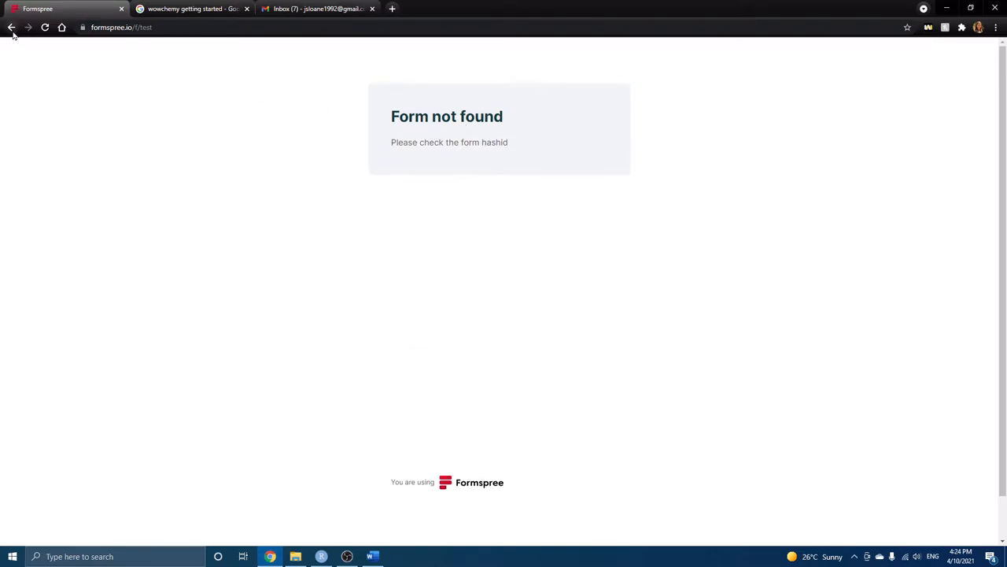
{"action": "left_click", "coordinate": [45, 26]}
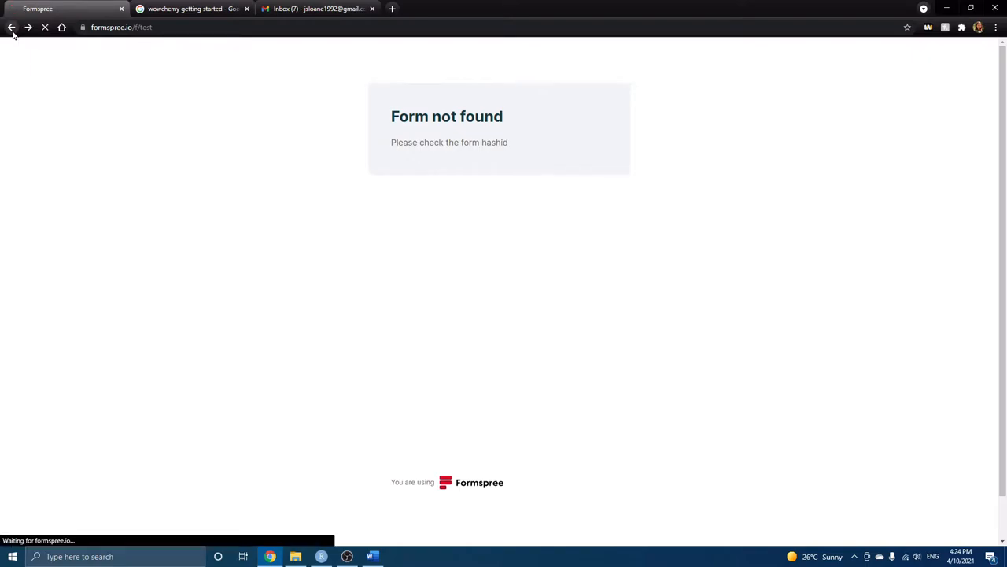
{"action": "left_click", "coordinate": [193, 8]}
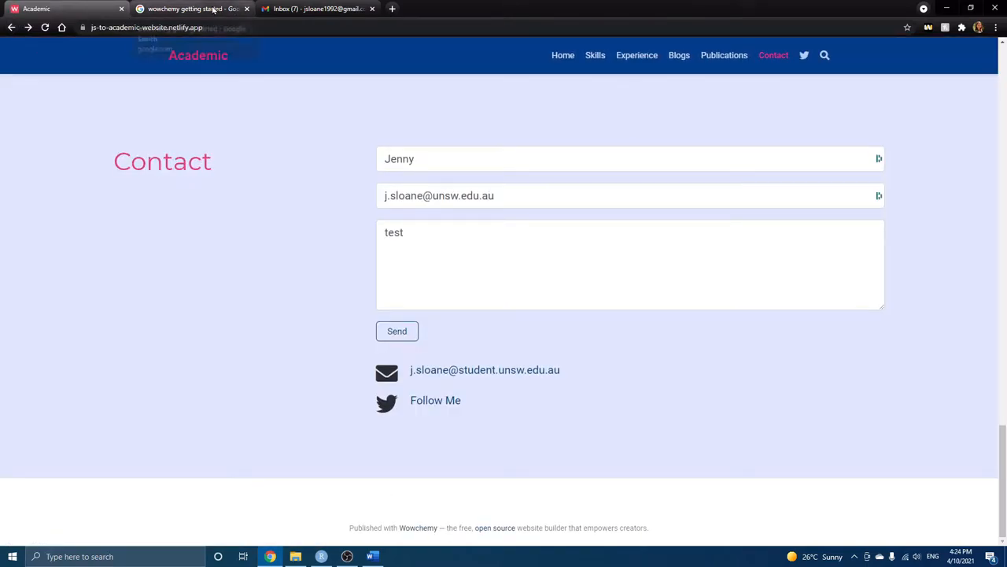
Open the 'Getting started | Wowchemy' result and go to the Widgets > Contact docs page
{"action": "left_click", "coordinate": [193, 8]}
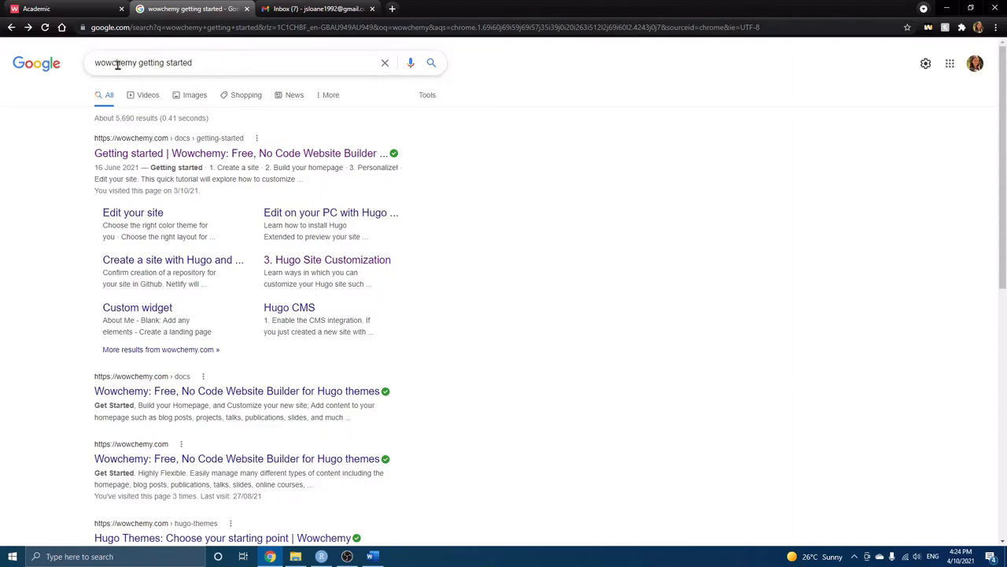
{"action": "left_click", "coordinate": [240, 152]}
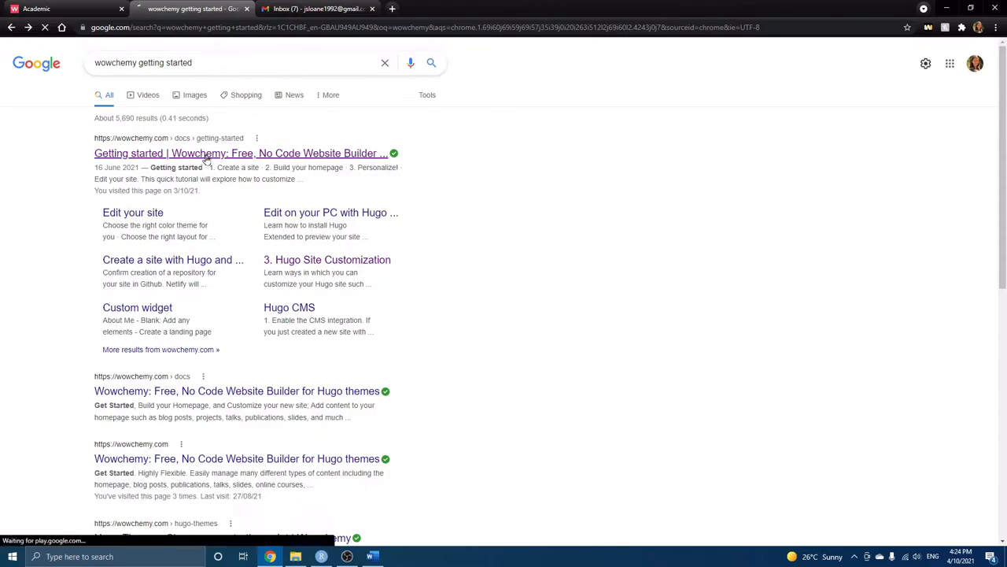
{"action": "left_click", "coordinate": [240, 153]}
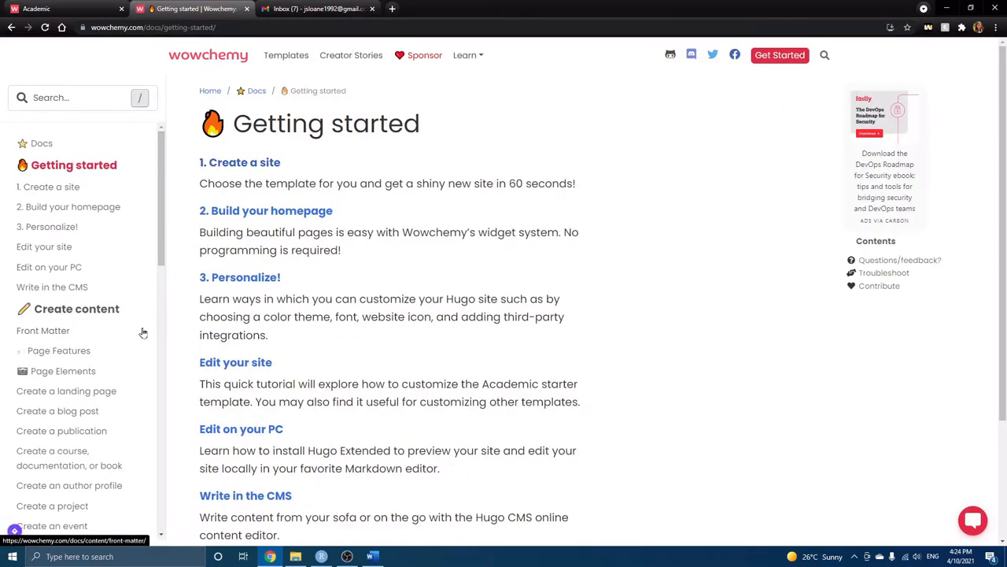
{"action": "scroll", "scroll_direction": "down", "scroll_amount": 3}
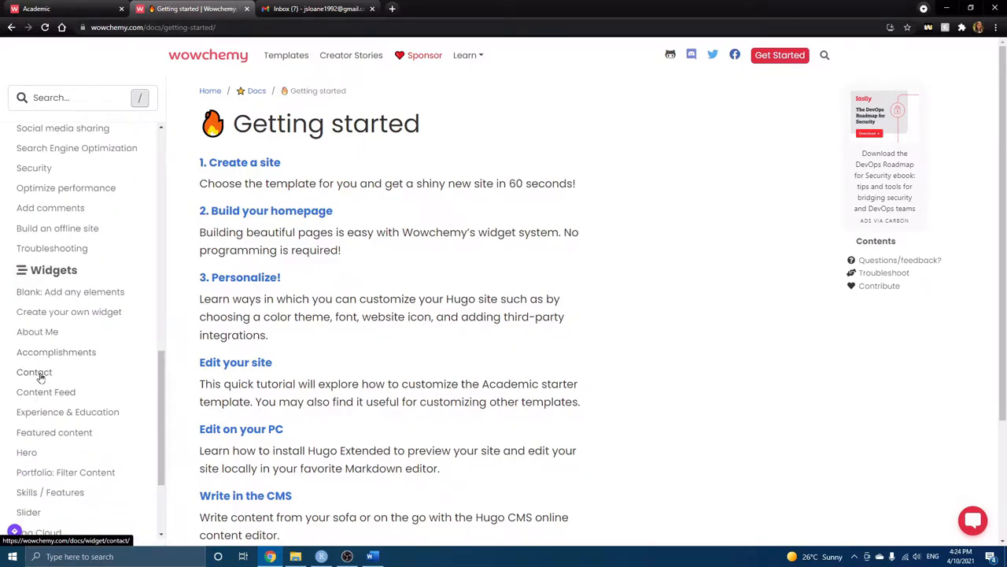
{"action": "left_click", "coordinate": [34, 371]}
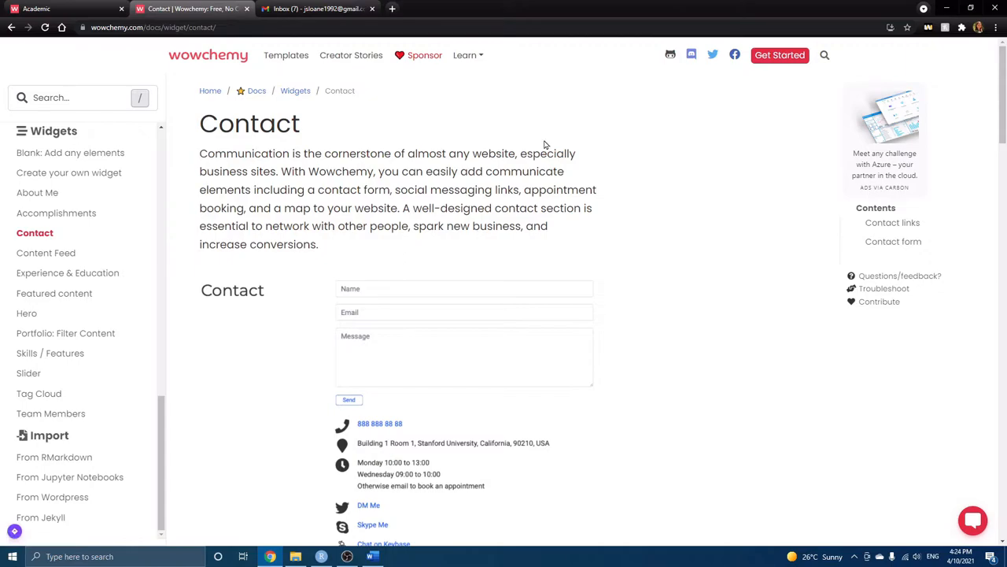
Find 'Option 3: Formspree', select the yourID placeholder, and switch to RStudio
{"action": "scroll", "scroll_direction": "down", "scroll_amount": 3}
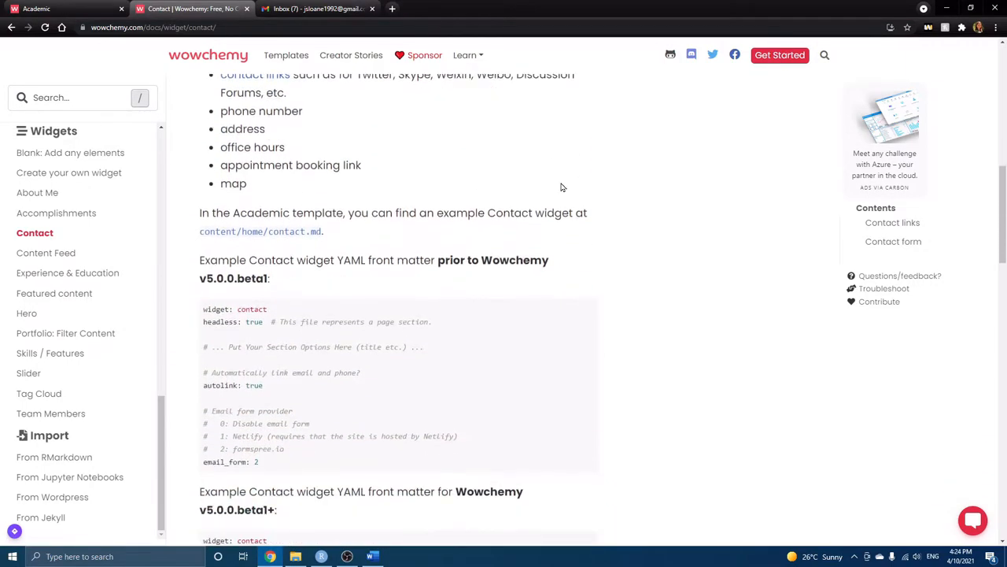
{"action": "scroll", "scroll_direction": "down", "scroll_amount": 3}
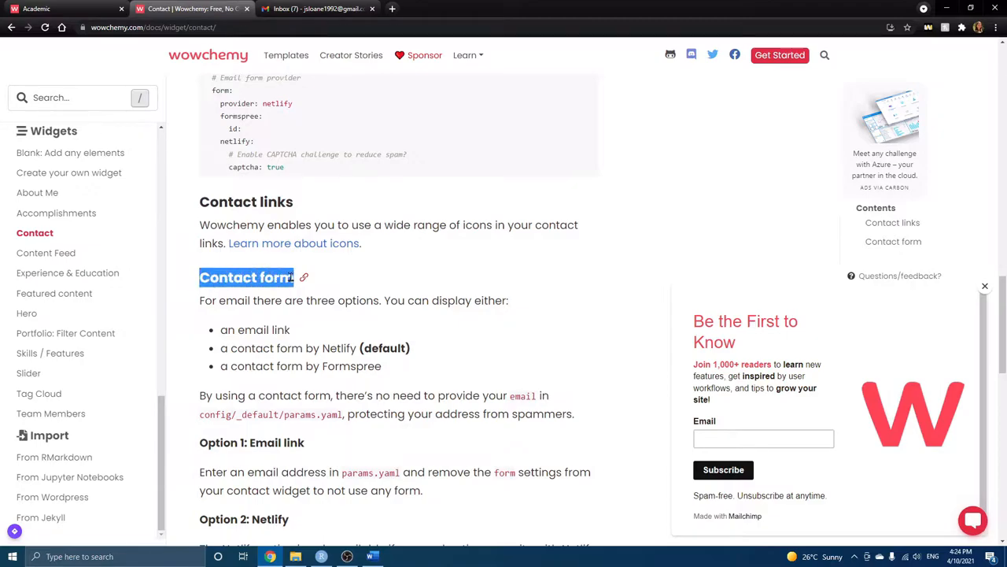
{"action": "scroll", "scroll_direction": "down", "scroll_amount": 3}
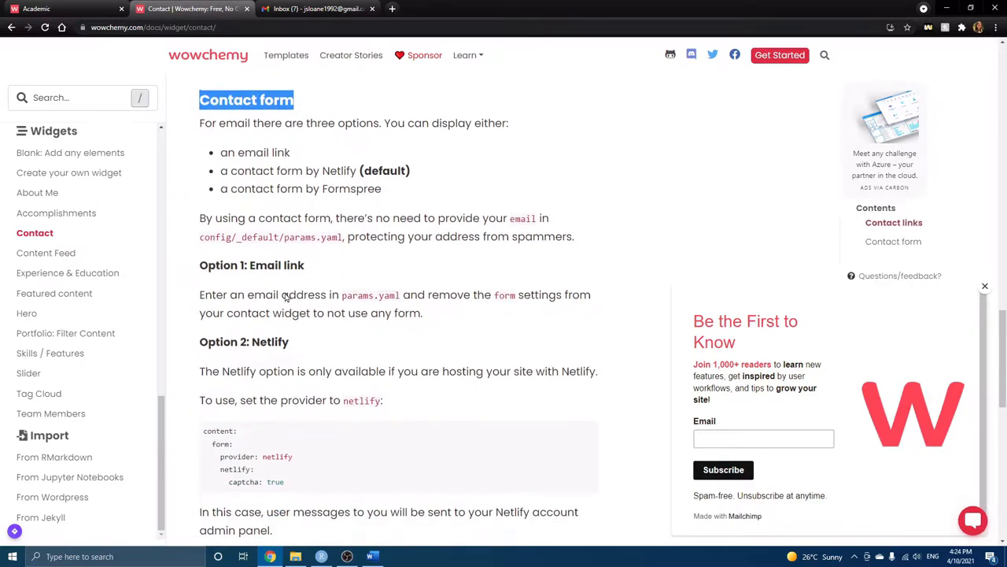
{"action": "scroll", "scroll_direction": "down", "scroll_amount": 3}
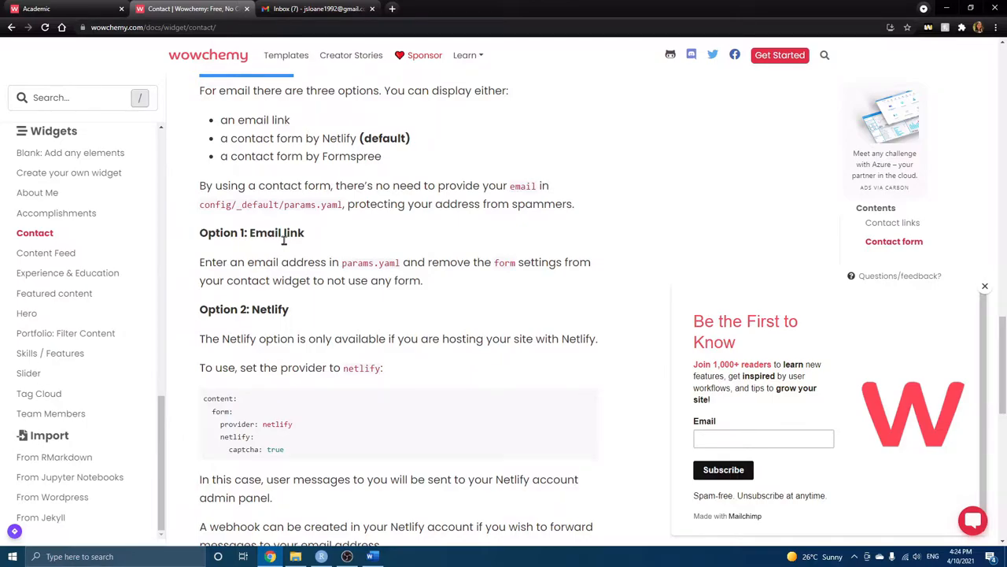
{"action": "scroll", "scroll_direction": "down", "scroll_amount": 3}
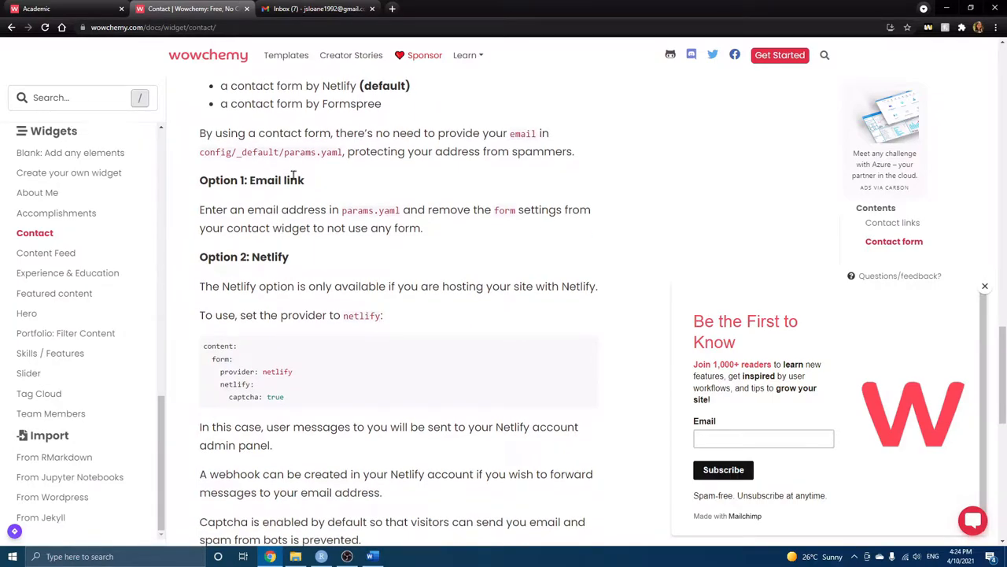
{"action": "scroll", "scroll_direction": "down", "scroll_amount": 3}
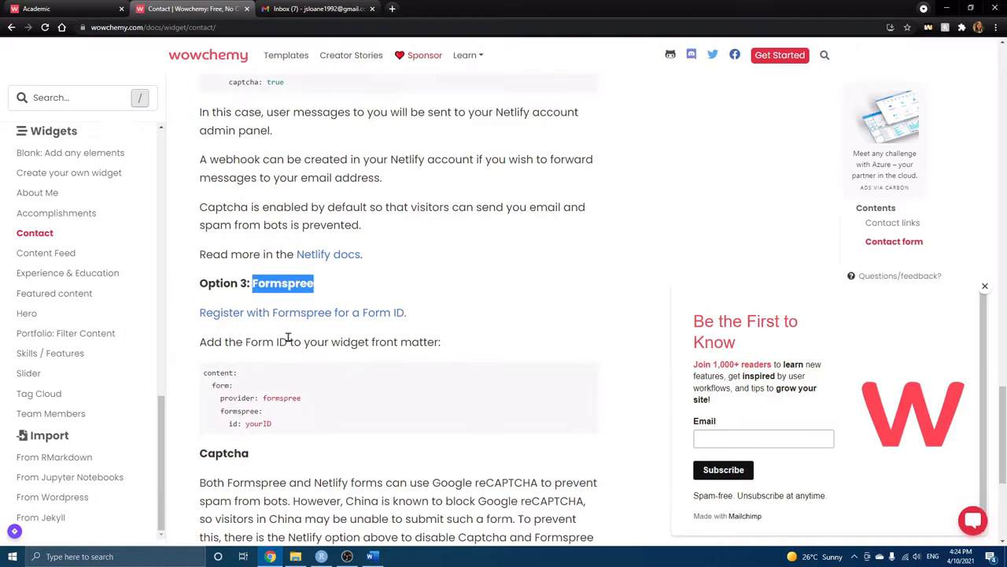
{"action": "mouse_move", "coordinate": [283, 325]}
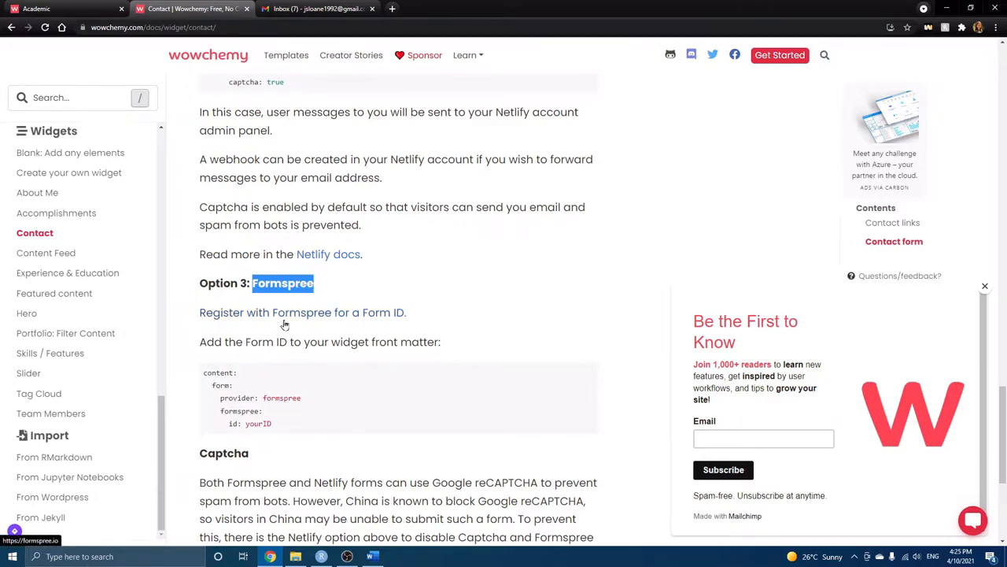
{"action": "mouse_move", "coordinate": [329, 320]}
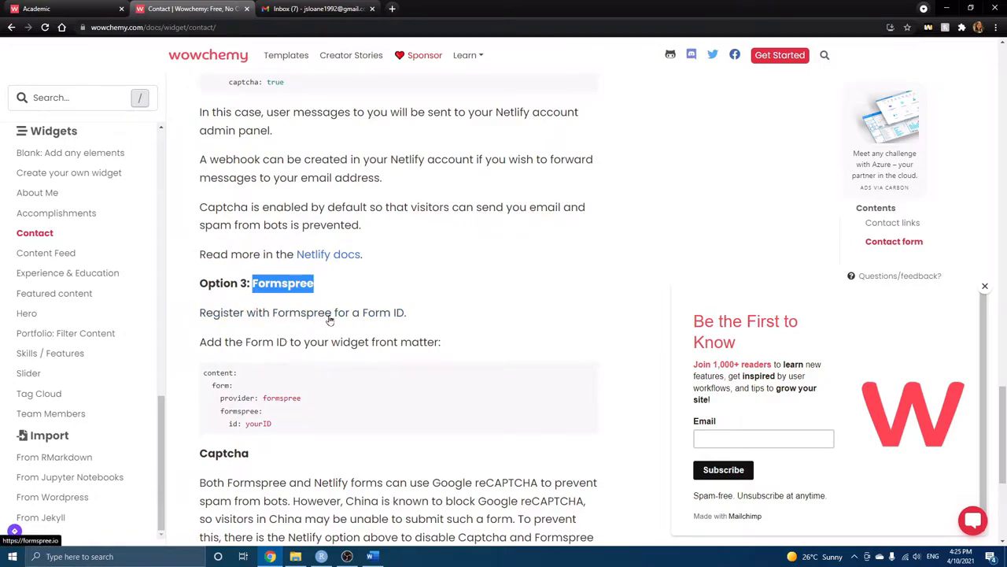
{"action": "mouse_move", "coordinate": [334, 319]}
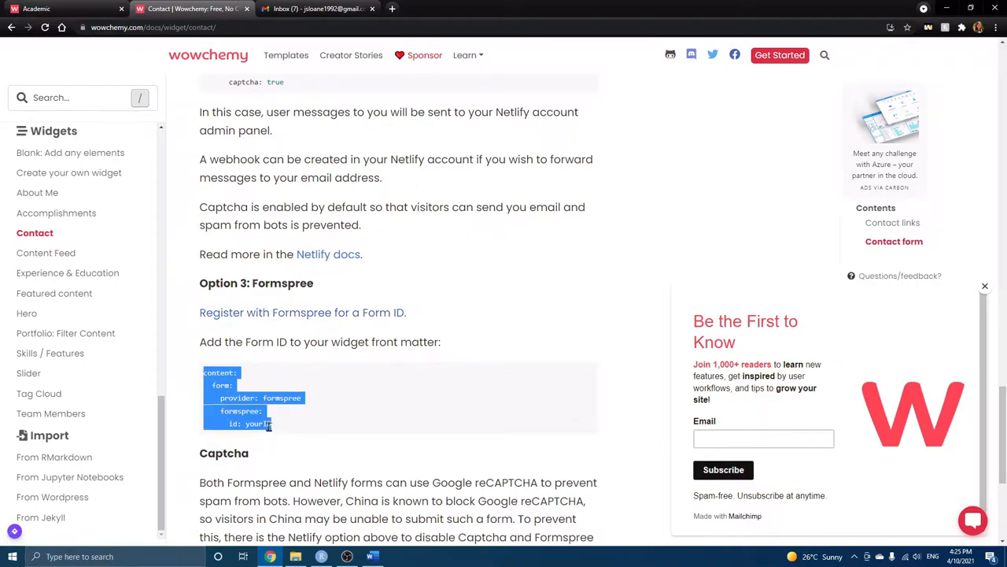
{"action": "double_click", "coordinate": [258, 424]}
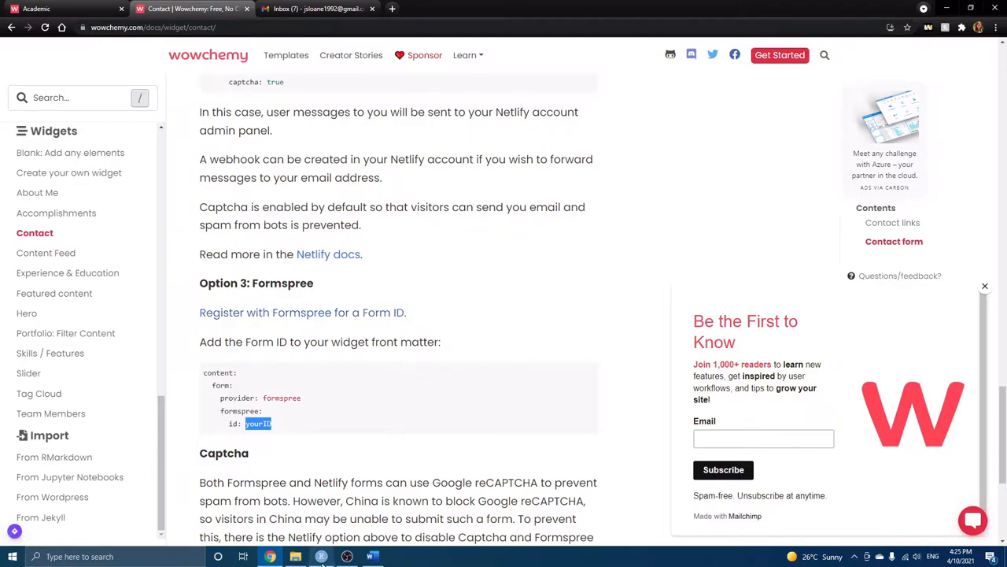
{"action": "left_click", "coordinate": [321, 557]}
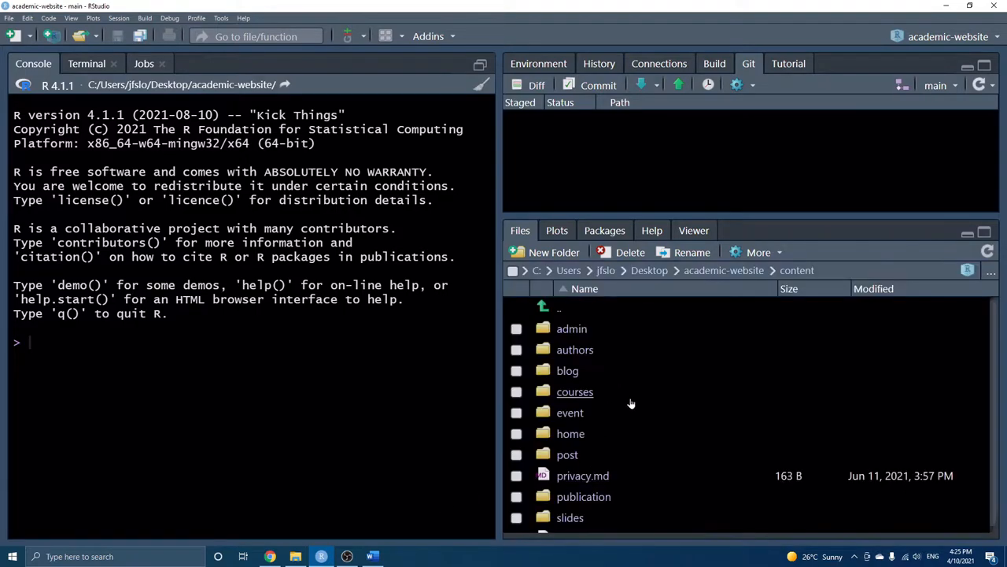
{"action": "mouse_move", "coordinate": [570, 433]}
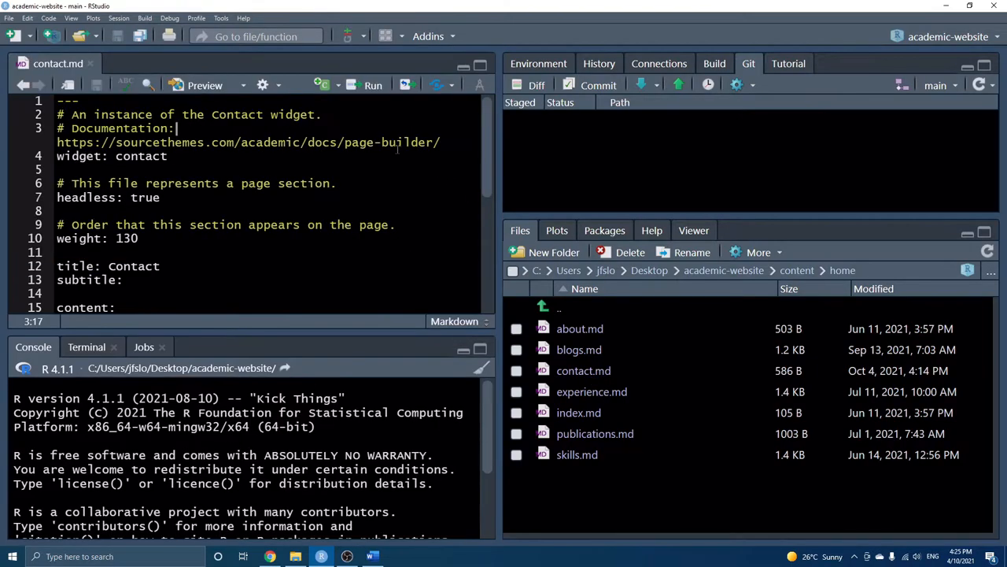
Scroll through content/home/contact.md to review the contact widget settings
{"action": "scroll", "scroll_direction": "down", "scroll_amount": 3}
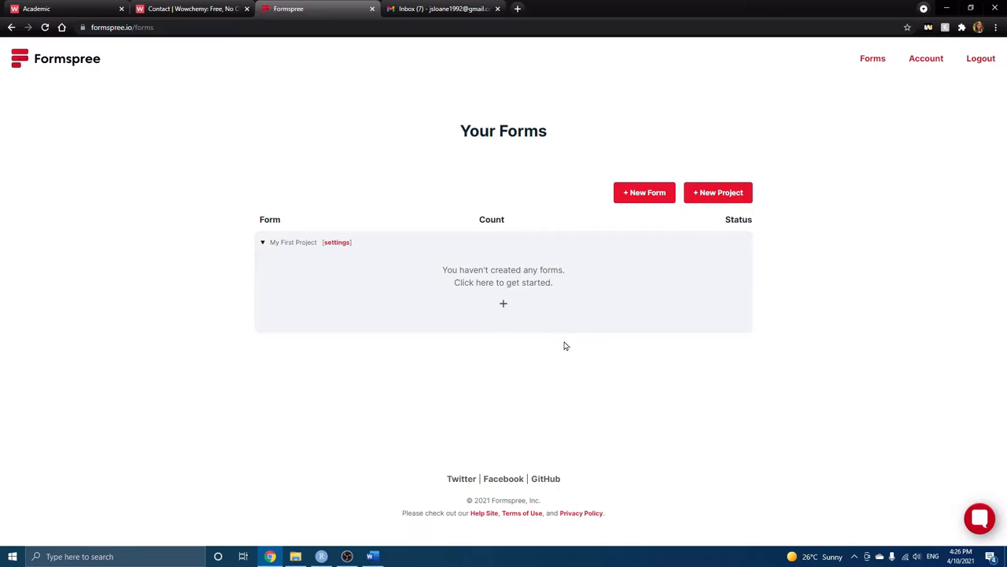
{"action": "mouse_move", "coordinate": [574, 339]}
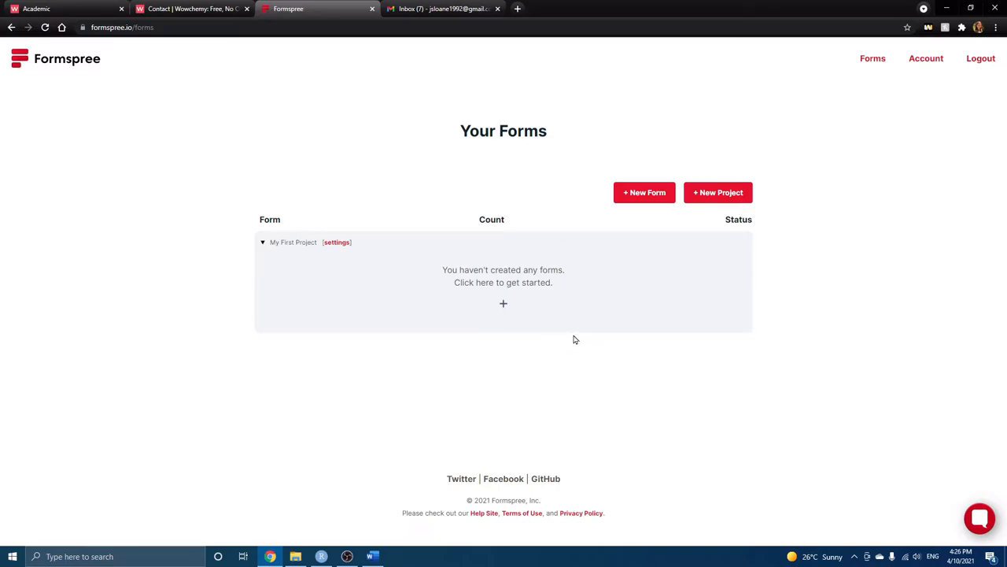
{"action": "mouse_move", "coordinate": [560, 196]}
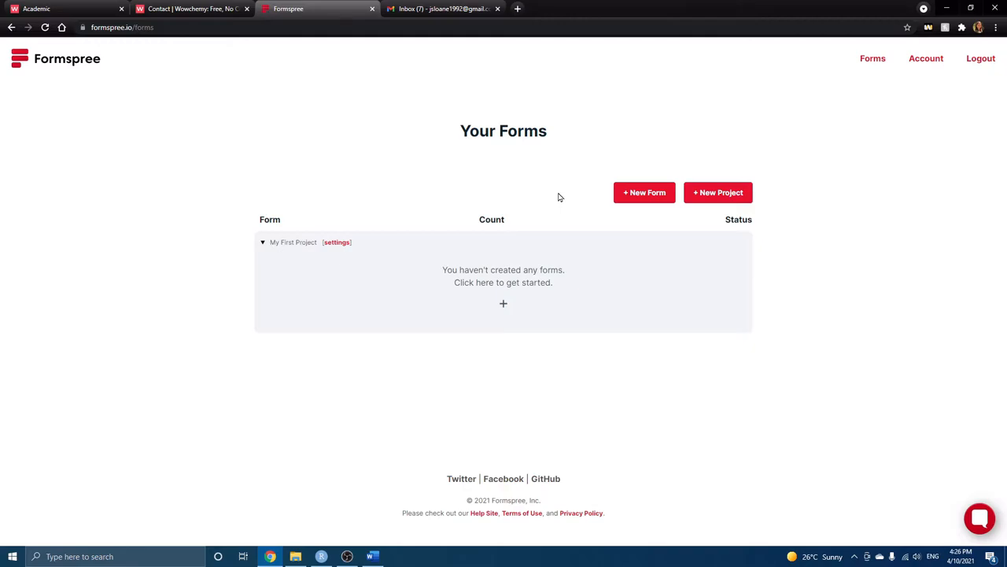
{"action": "mouse_move", "coordinate": [485, 167]}
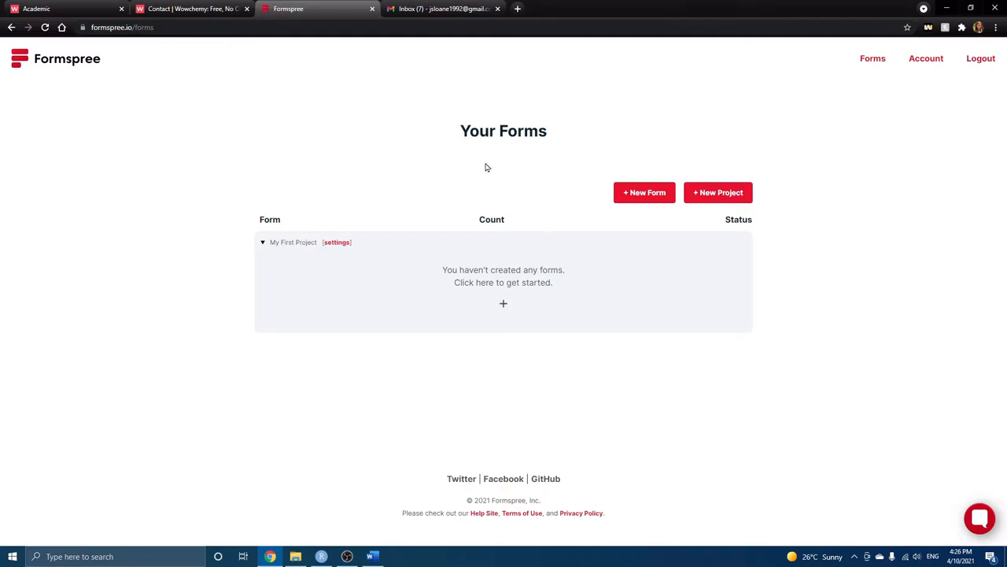
{"action": "mouse_move", "coordinate": [535, 244]}
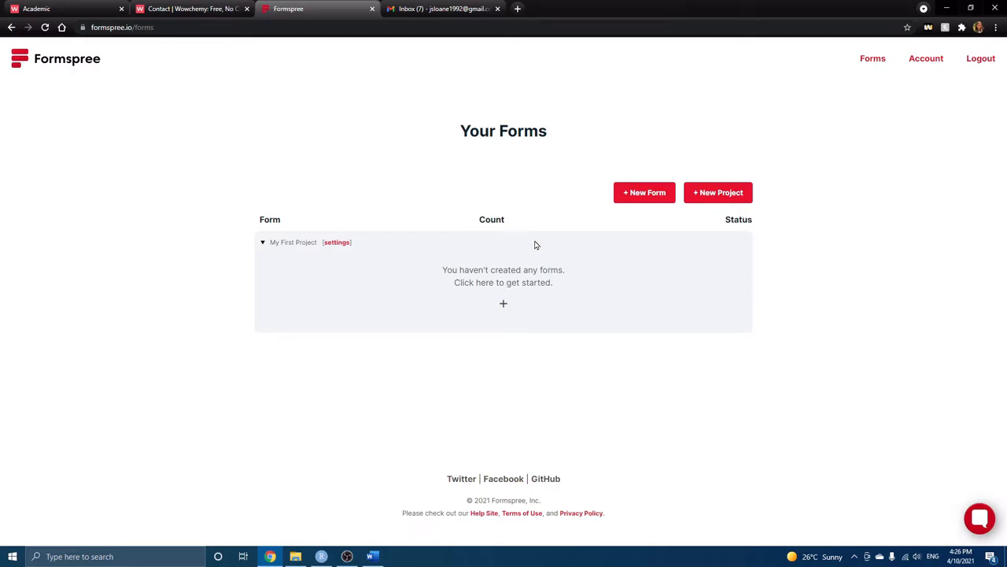
{"action": "mouse_move", "coordinate": [469, 289]}
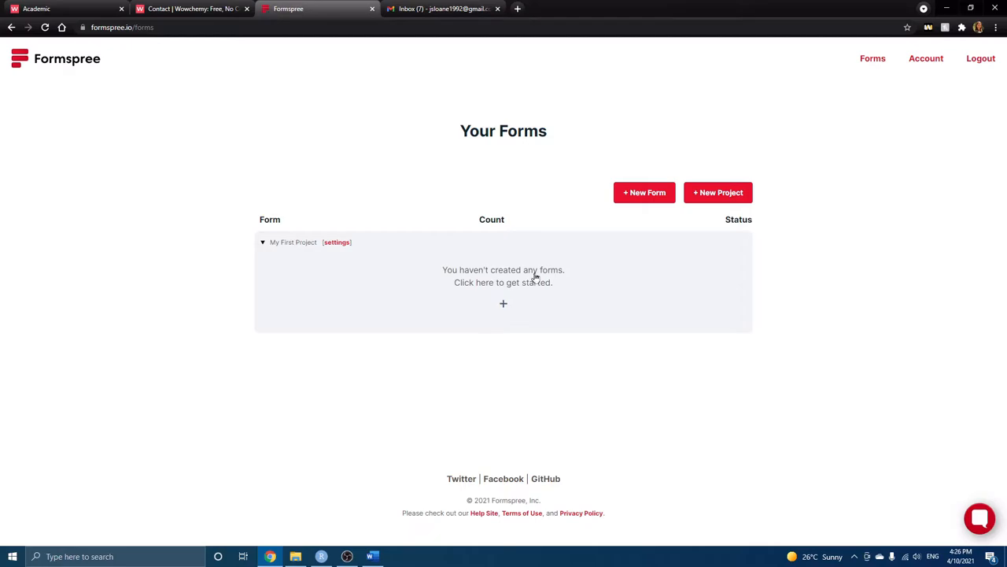
Start a new Formspree form and name it 'Academic Website'
{"action": "left_click", "coordinate": [644, 192]}
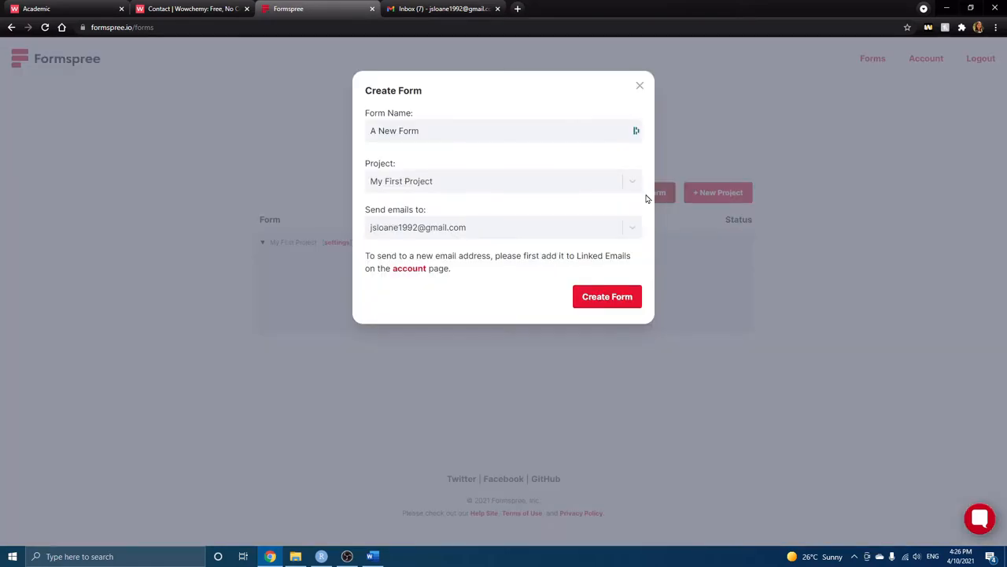
{"action": "left_click", "coordinate": [504, 131]}
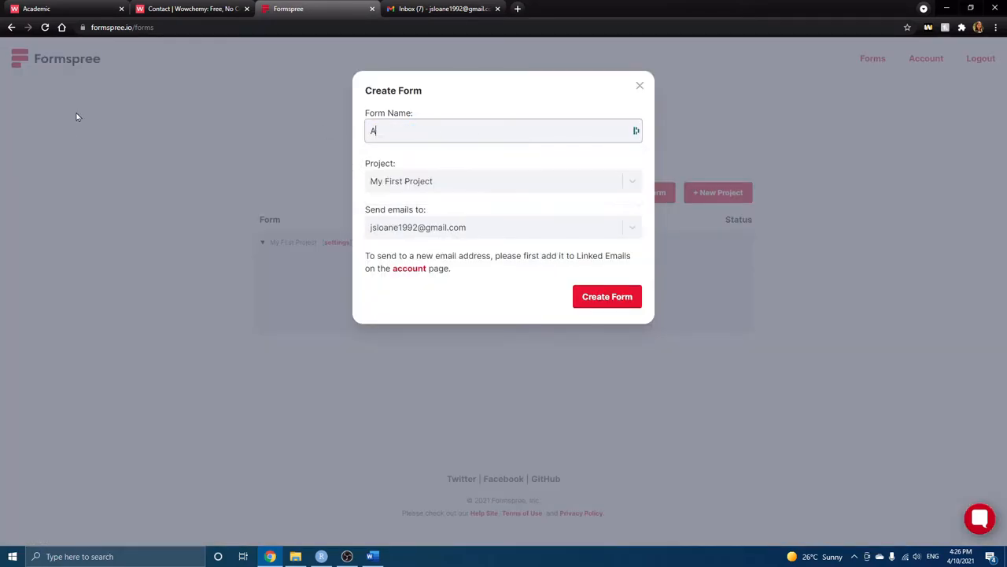
{"action": "type", "text": "cademic W"}
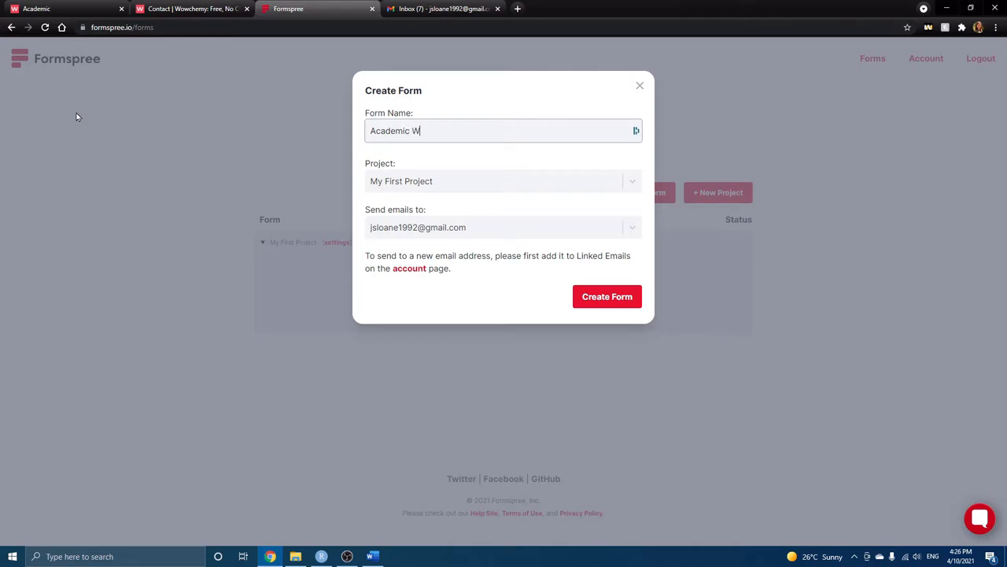
{"action": "type", "text": "ebsite"}
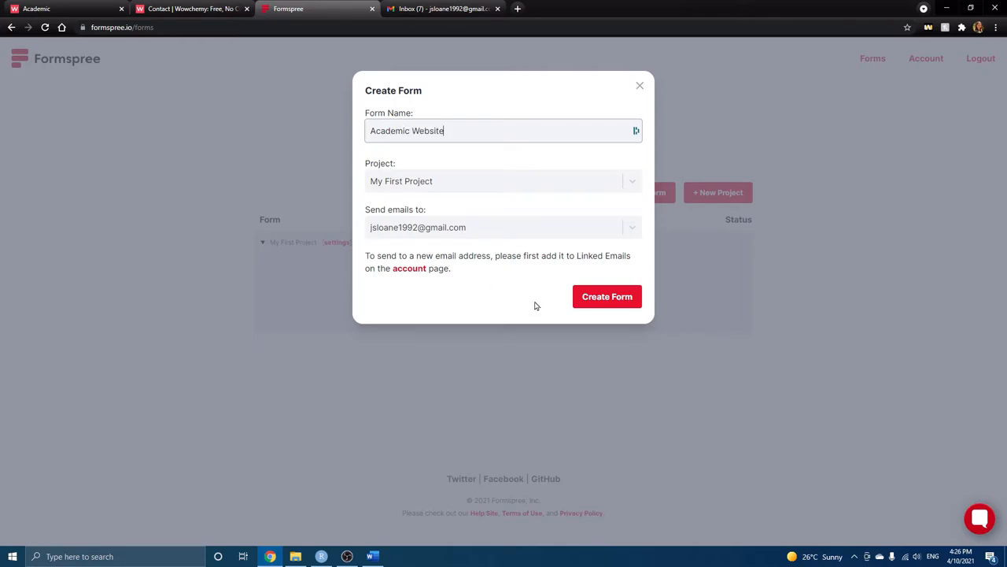
{"action": "mouse_move", "coordinate": [607, 296]}
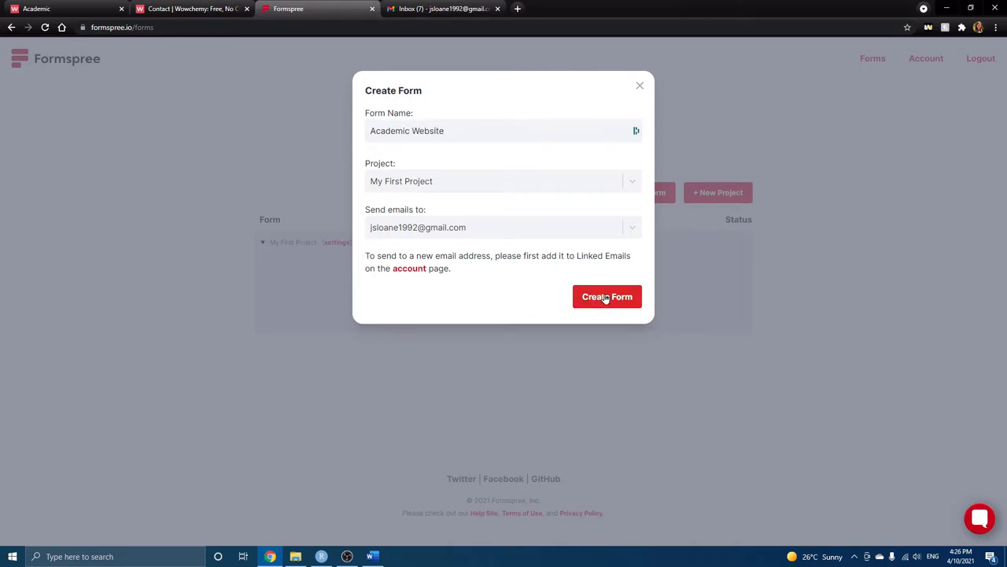
Create the Academic Website form and select the ID xqkwjlqw in its endpoint URL
{"action": "left_click", "coordinate": [606, 297]}
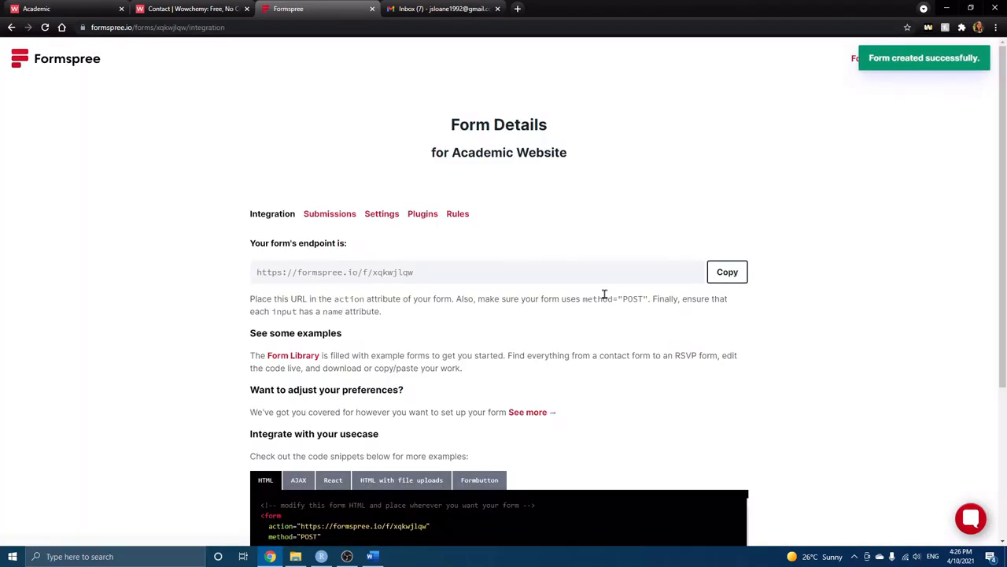
{"action": "mouse_move", "coordinate": [570, 308]}
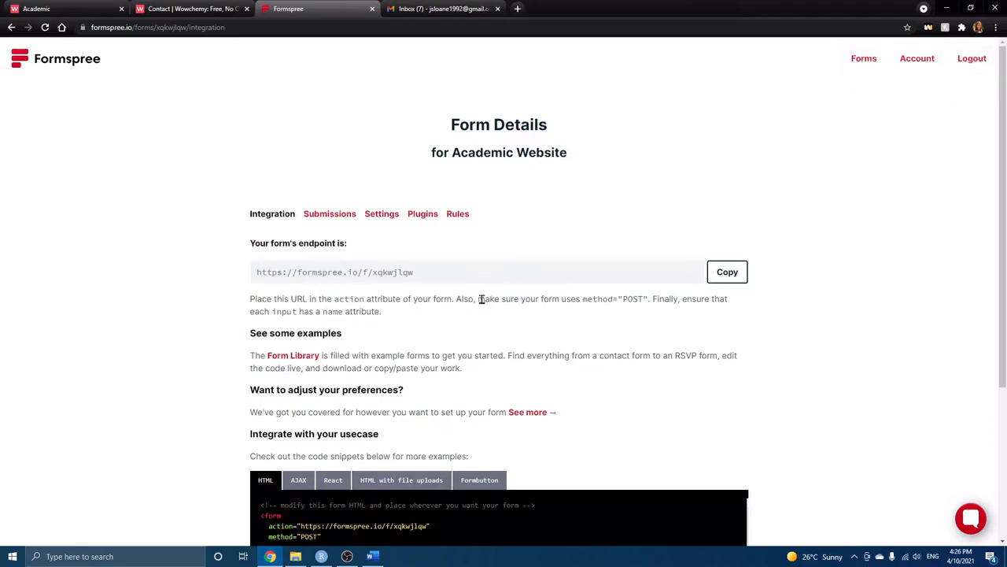
{"action": "mouse_move", "coordinate": [443, 314]}
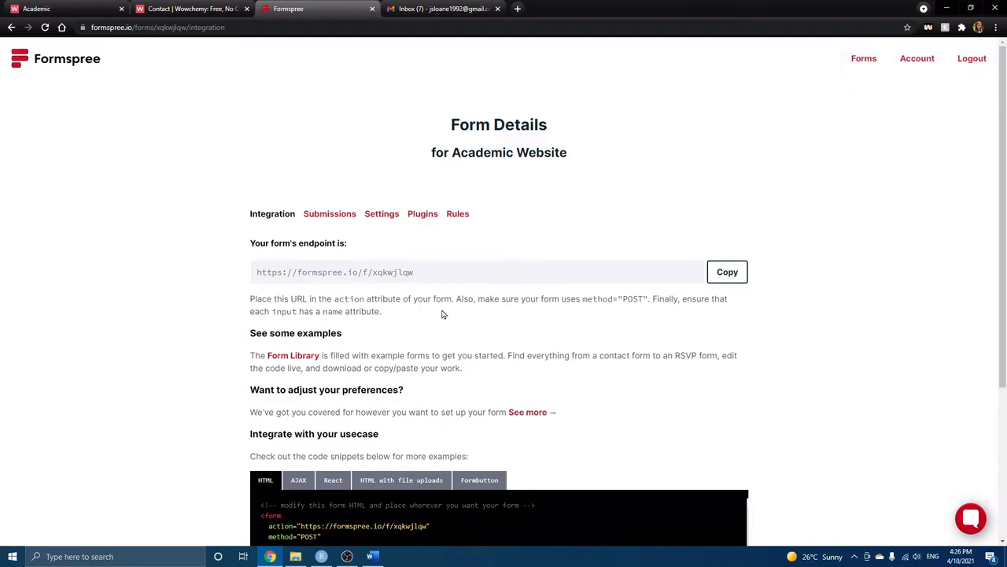
{"action": "double_click", "coordinate": [397, 272]}
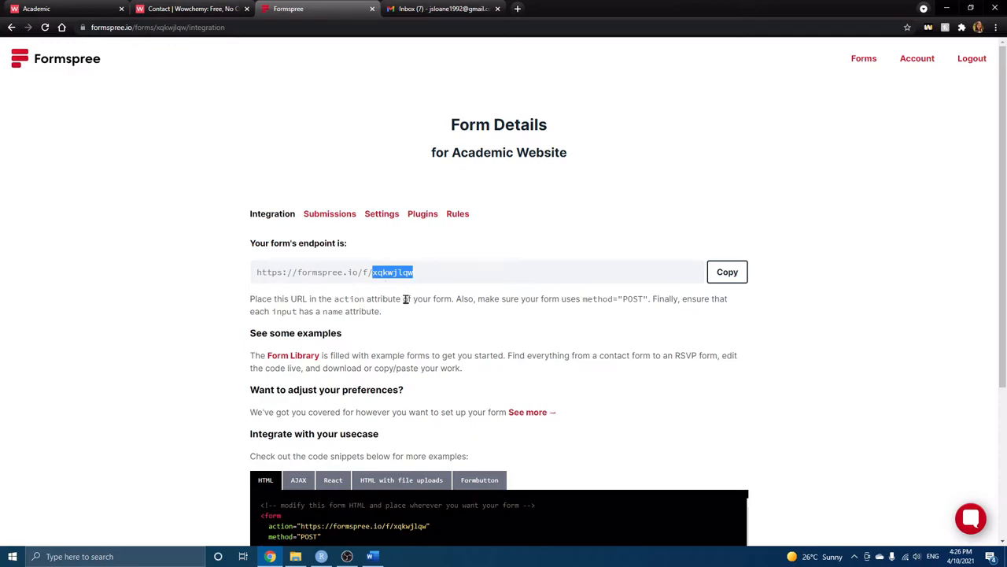
{"action": "mouse_move", "coordinate": [426, 321]}
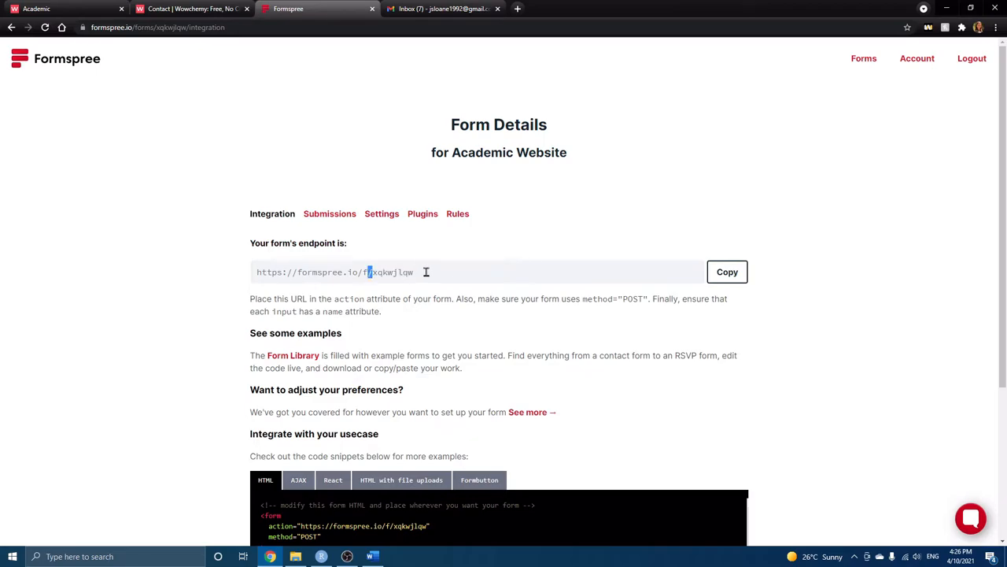
{"action": "double_click", "coordinate": [393, 271]}
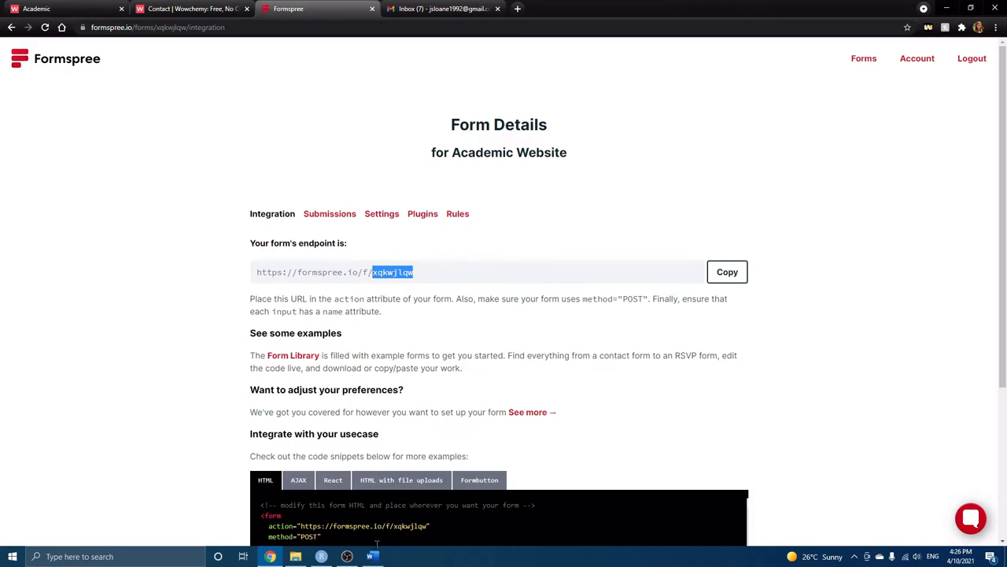
Enter xqkwjlqw as the Formspree id in contact.md and save the file
{"action": "left_click", "coordinate": [321, 556]}
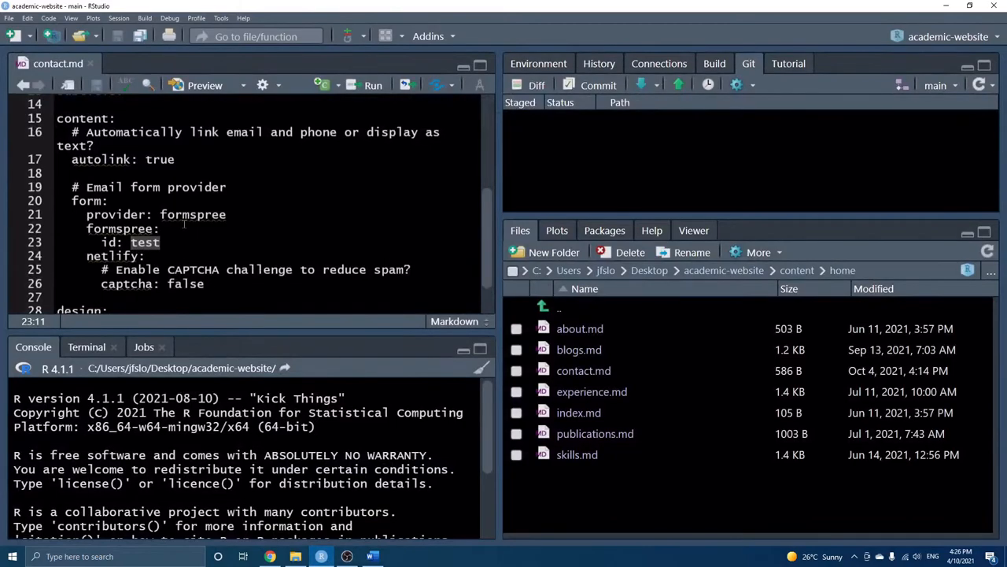
{"action": "type", "text": "xqkwjlqw"}
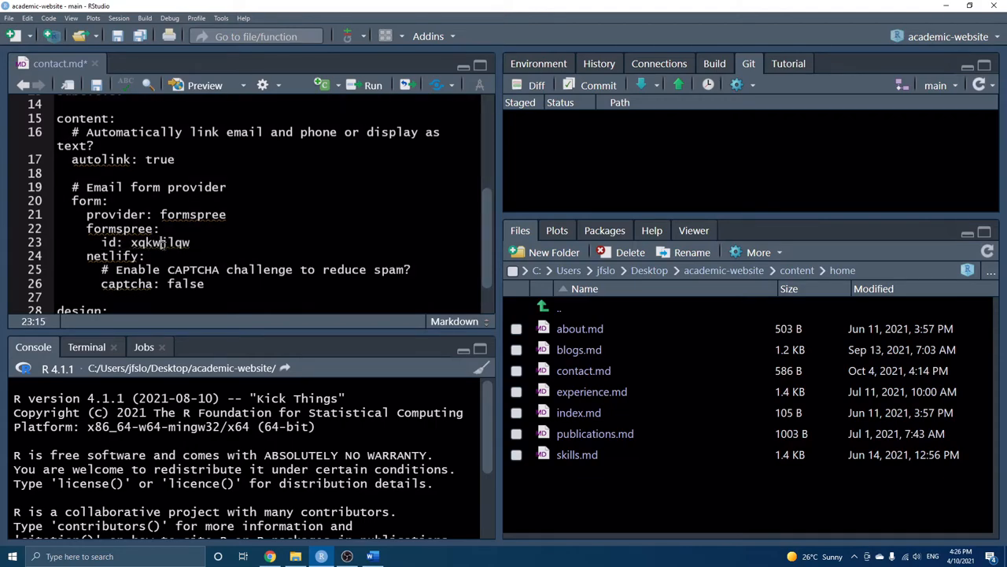
{"action": "double_click", "coordinate": [160, 242]}
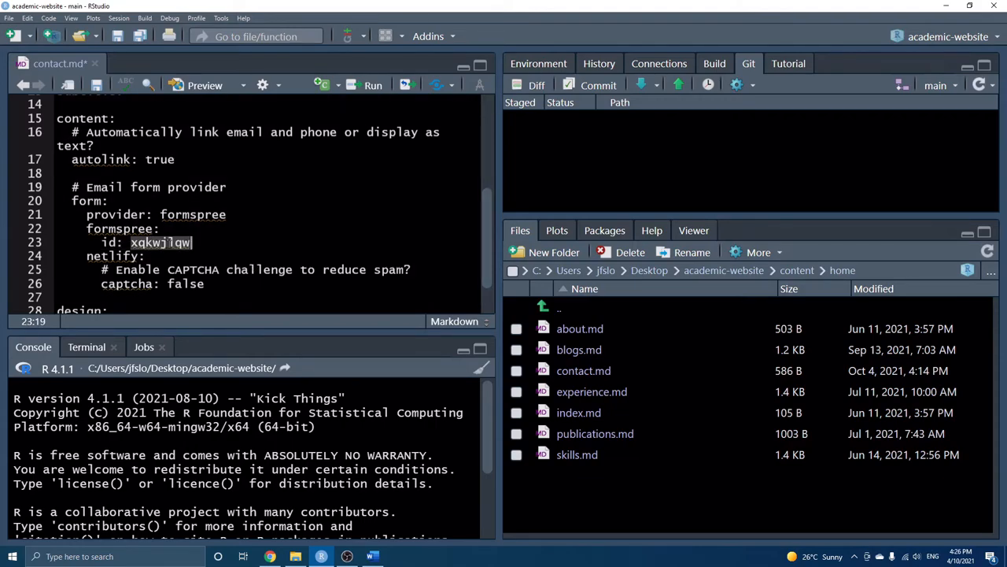
{"action": "double_click", "coordinate": [159, 243]}
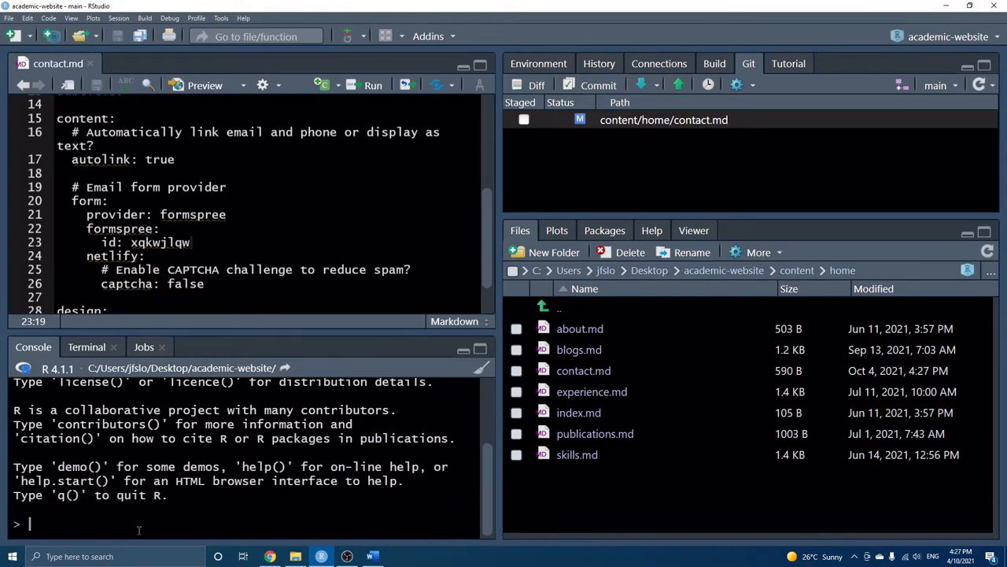
Run library(blogdown) and serve_site() to preview the site at localhost:4321
{"action": "type", "text": "library(blogdown"}
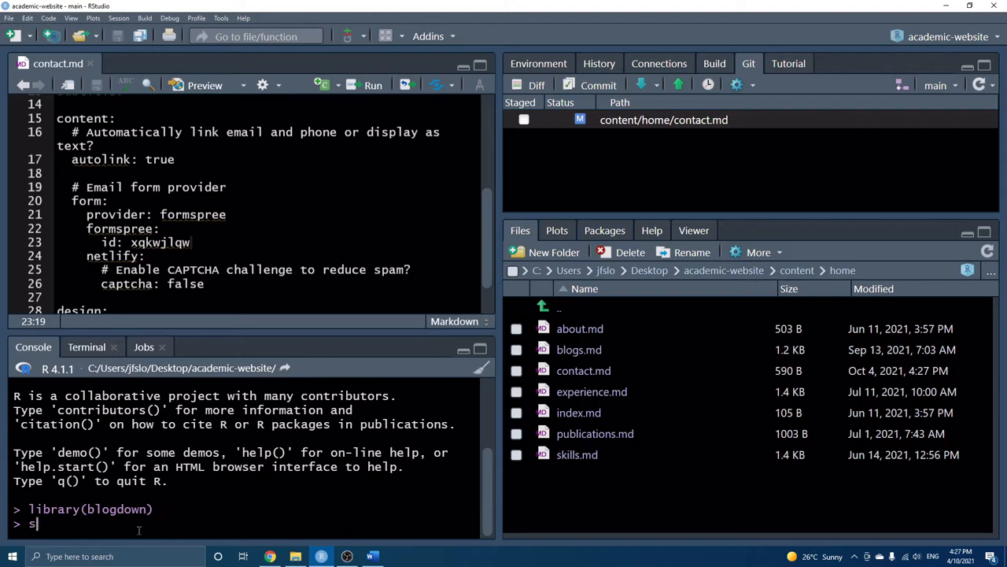
{"action": "type", "text": "erve_site()"}
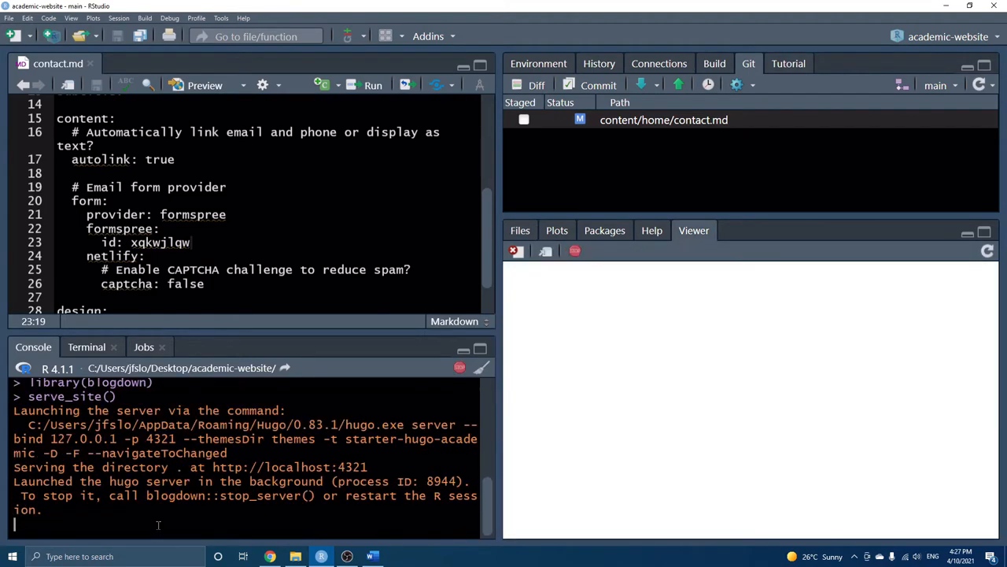
{"action": "left_click", "coordinate": [575, 250]}
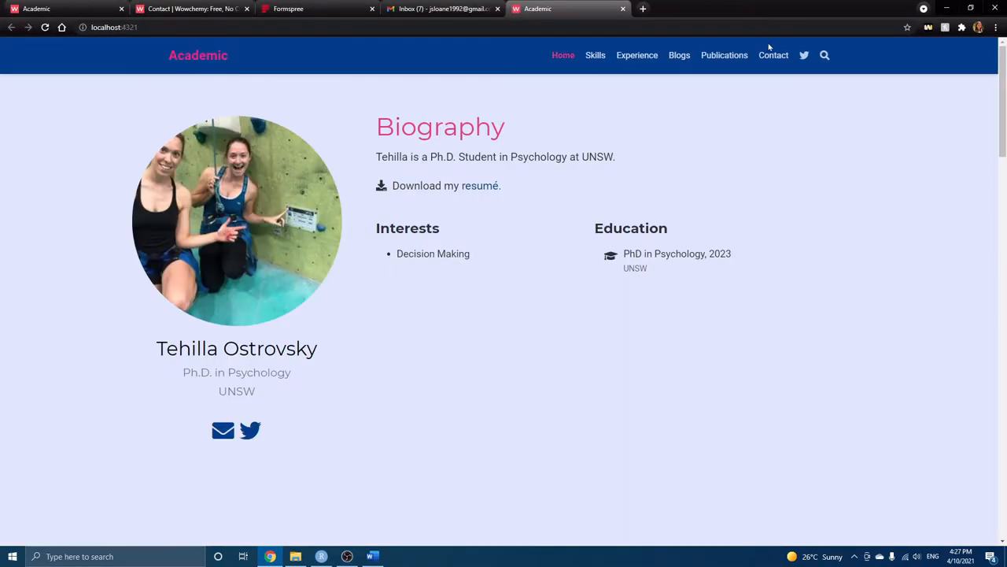
Send 'test' through the local contact form and reach Formspree's Thanks! page
{"action": "left_click", "coordinate": [774, 55]}
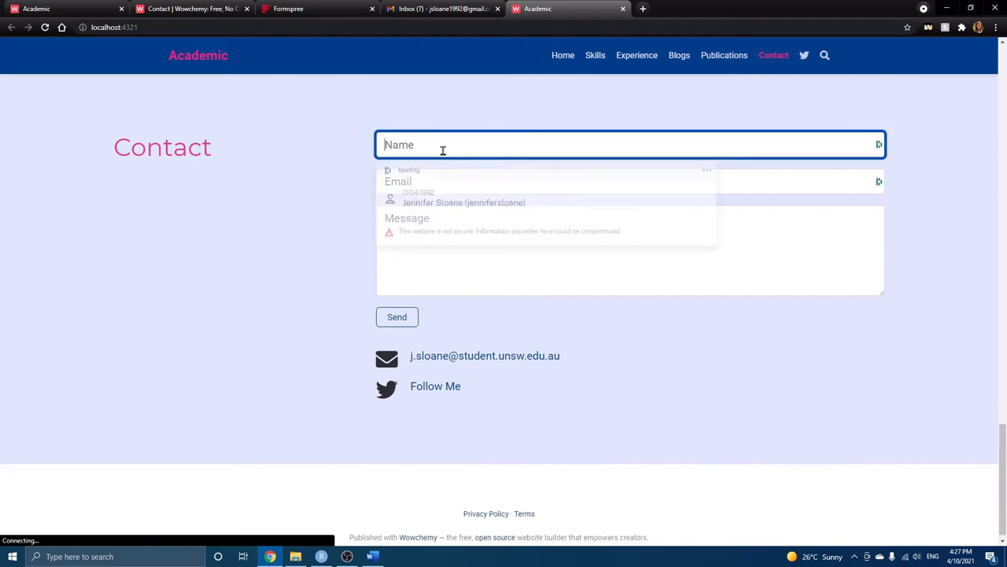
{"action": "type", "text": "test"}
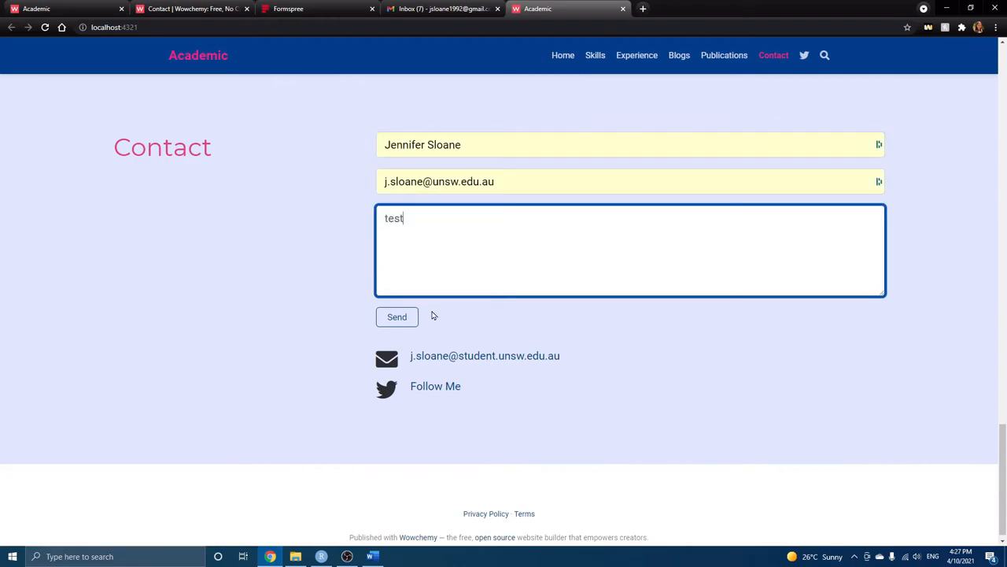
{"action": "left_click", "coordinate": [397, 317]}
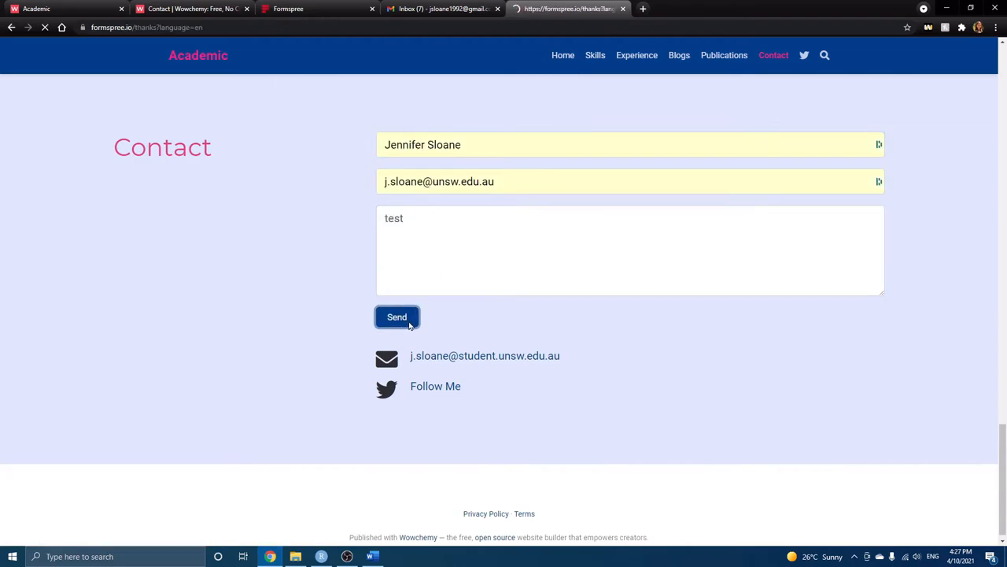
{"action": "left_click", "coordinate": [396, 316]}
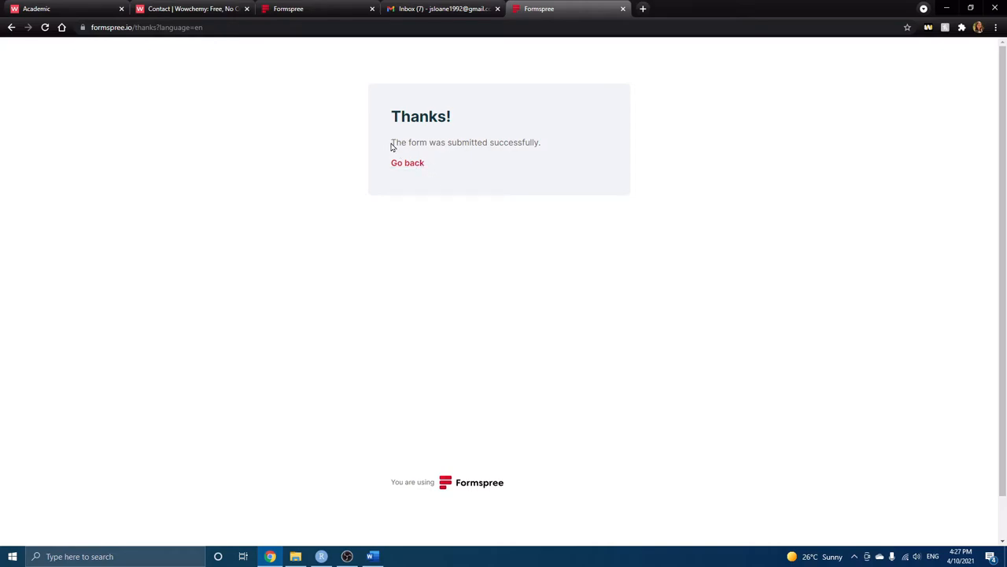
{"action": "left_click_drag", "start_coordinate": [391, 143], "coordinate": [543, 142]}
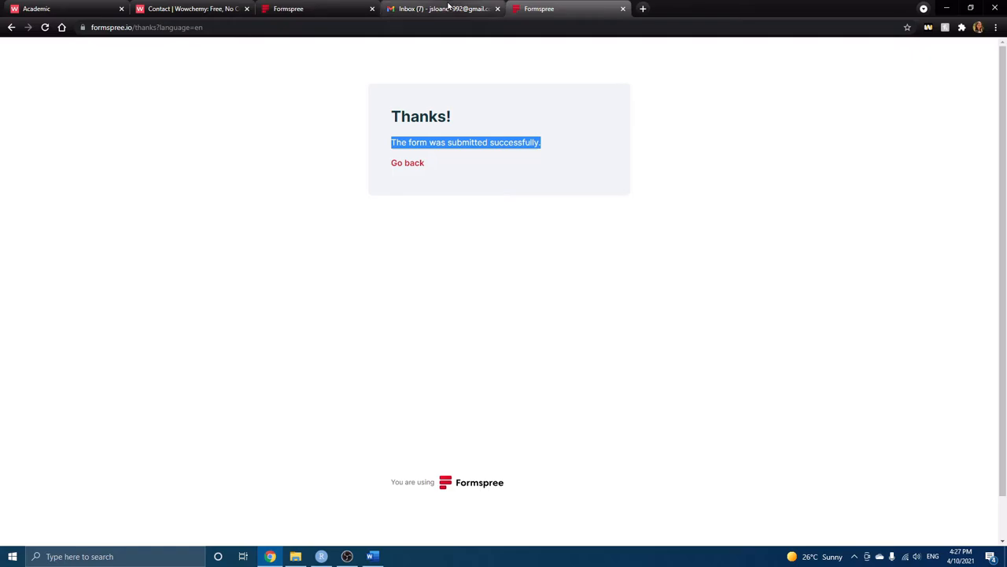
{"action": "left_click", "coordinate": [443, 8]}
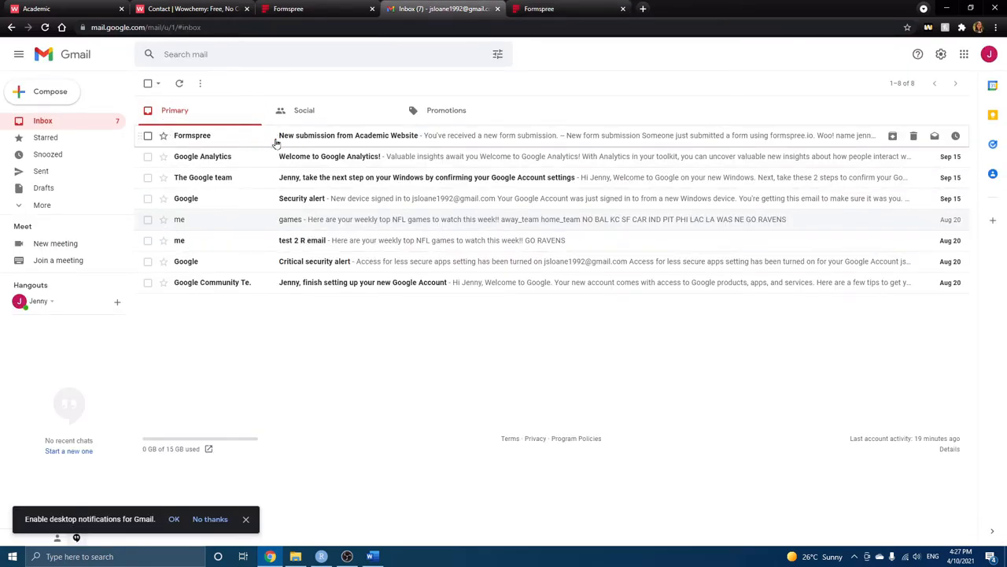
Open the 'New submission from Academic Website' email and highlight its name, email and message
{"action": "left_click", "coordinate": [348, 134]}
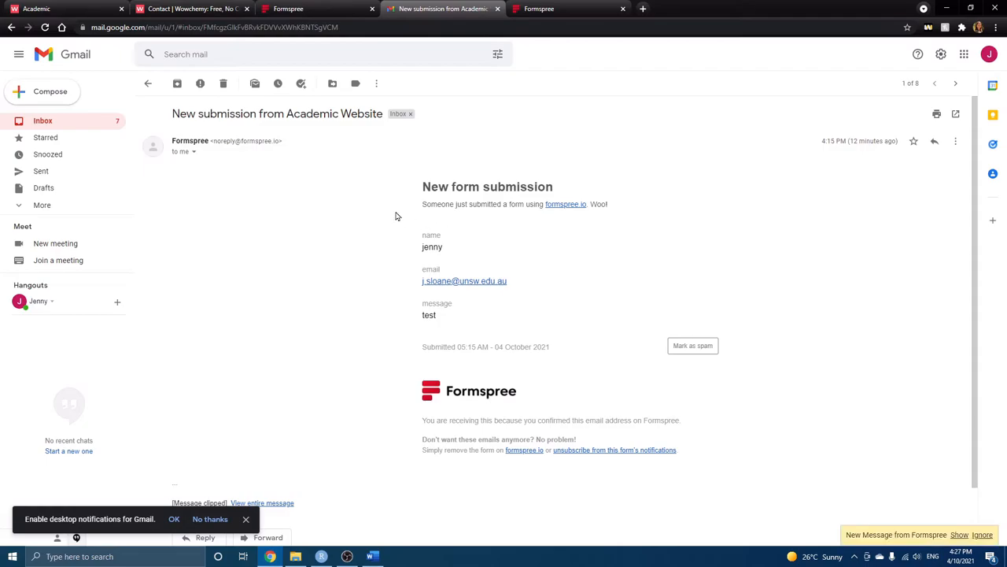
{"action": "left_click_drag", "start_coordinate": [422, 187], "coordinate": [436, 321]}
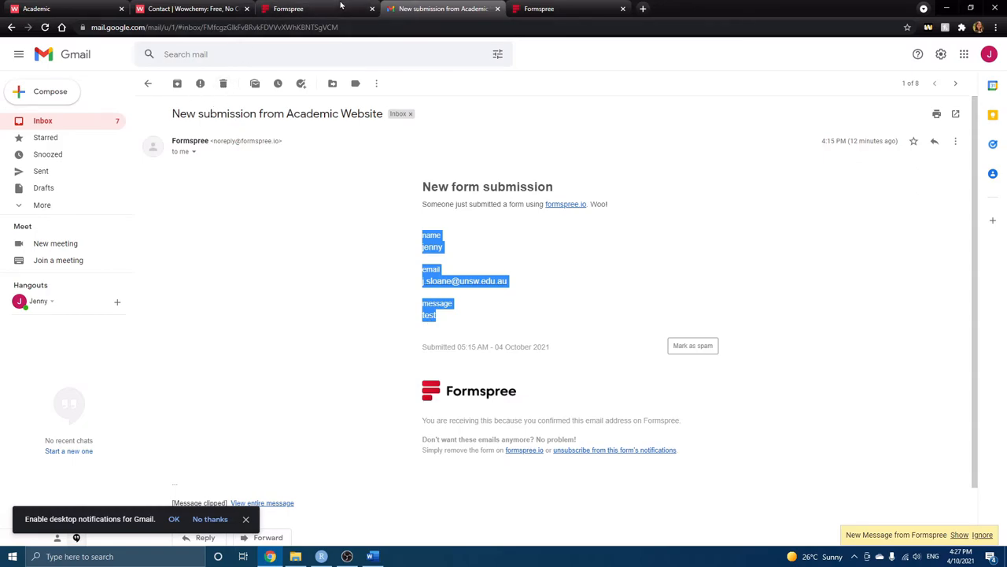
{"action": "left_click", "coordinate": [288, 9]}
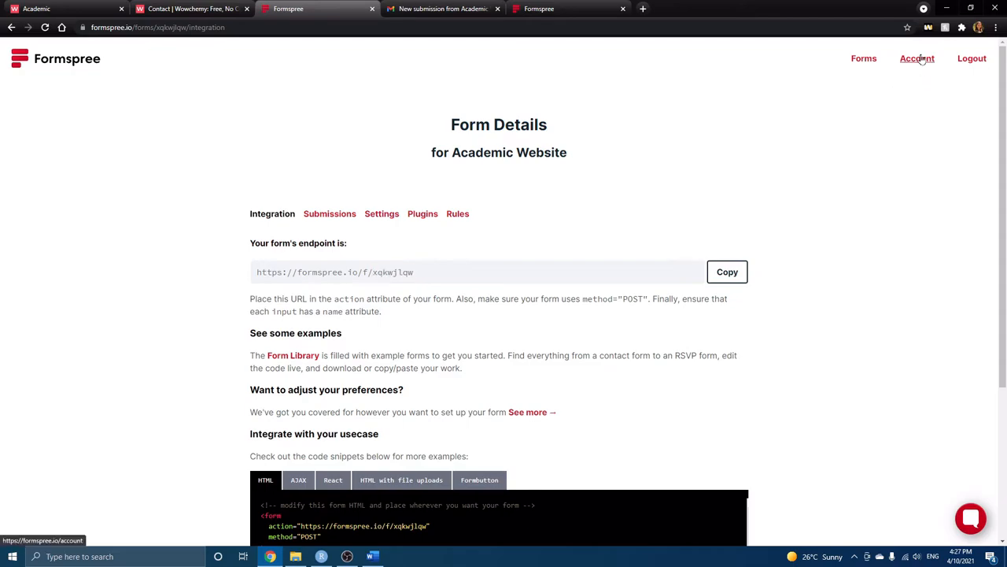
Go from Account to See Plans and compare the free tier's 50 monthly submissions with the paid tiers
{"action": "left_click", "coordinate": [917, 58]}
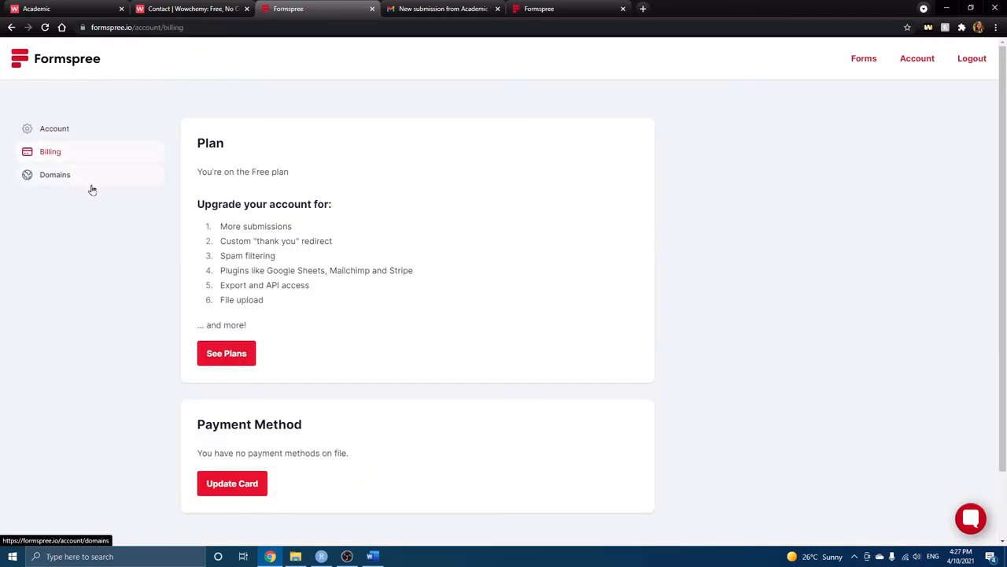
{"action": "mouse_move", "coordinate": [231, 370]}
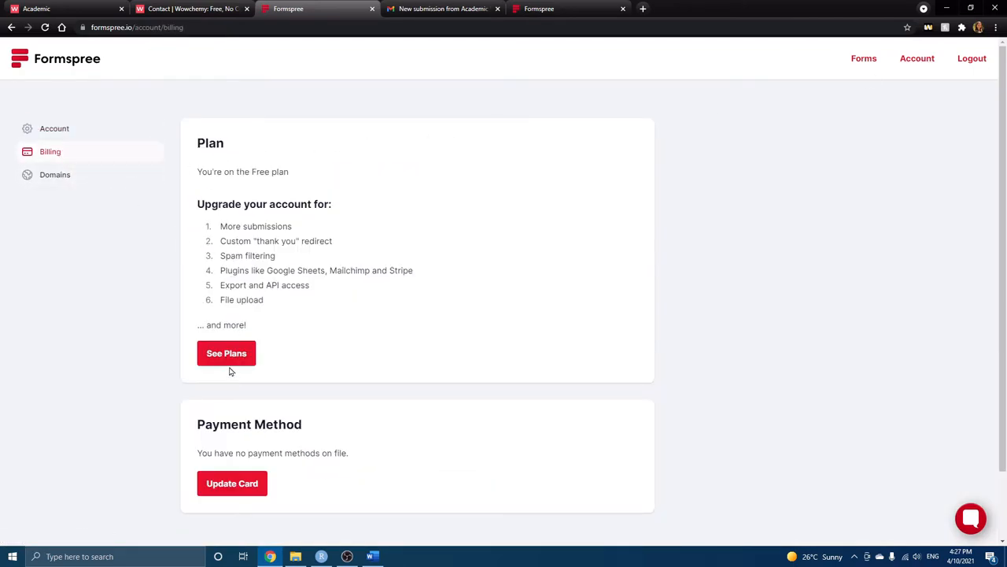
{"action": "left_click", "coordinate": [227, 352]}
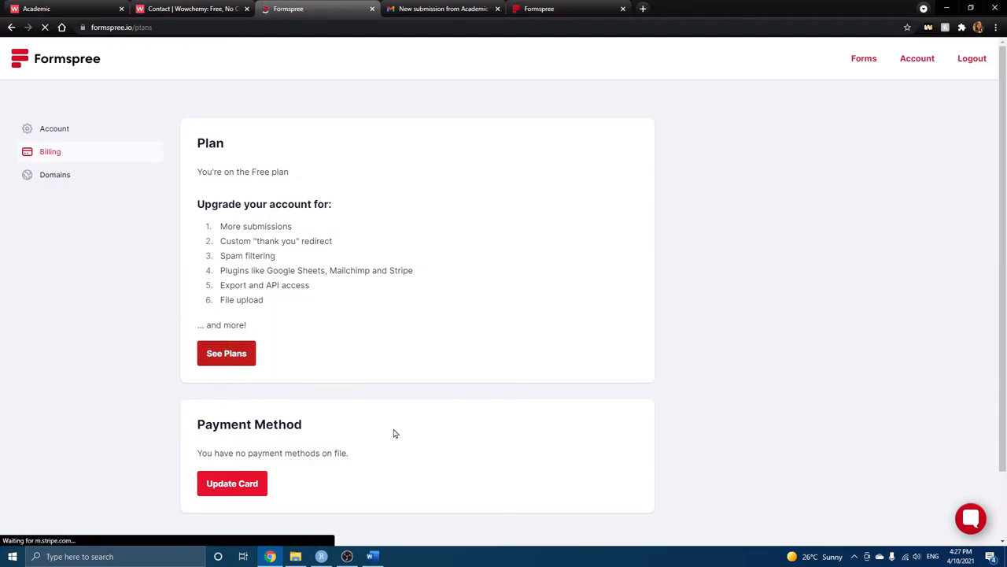
{"action": "left_click", "coordinate": [227, 352]}
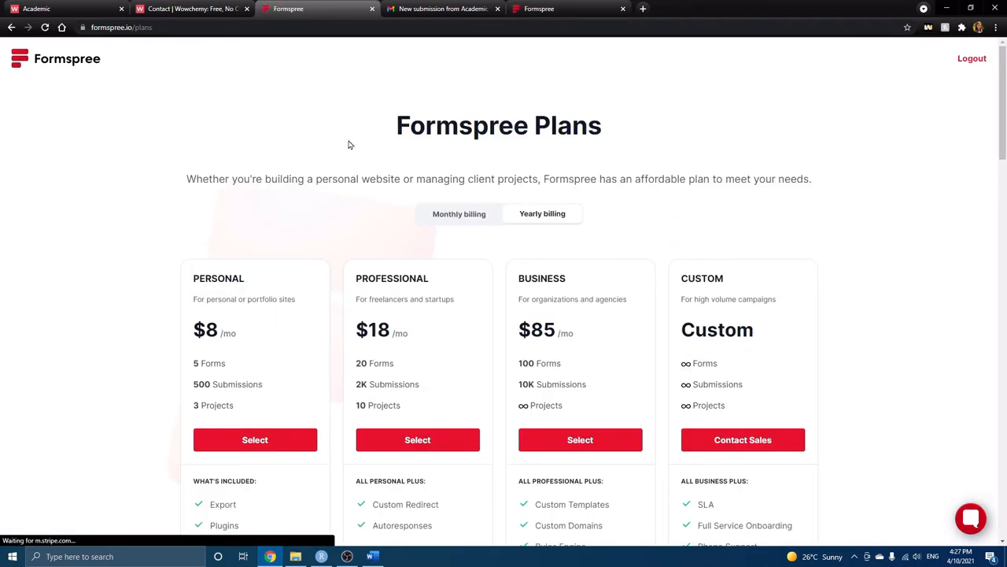
{"action": "scroll", "scroll_direction": "down", "scroll_amount": 3}
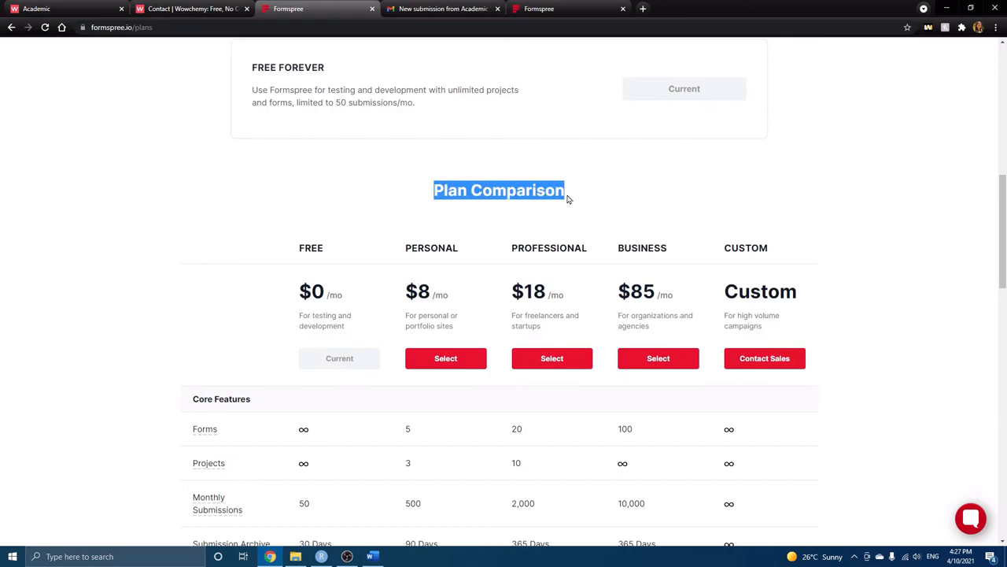
{"action": "mouse_move", "coordinate": [334, 263]}
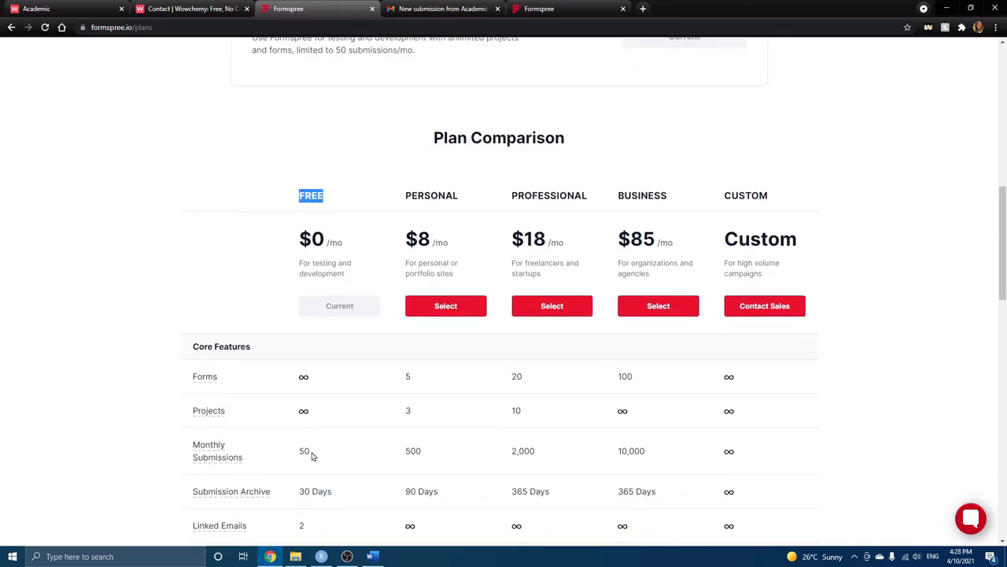
{"action": "double_click", "coordinate": [304, 450]}
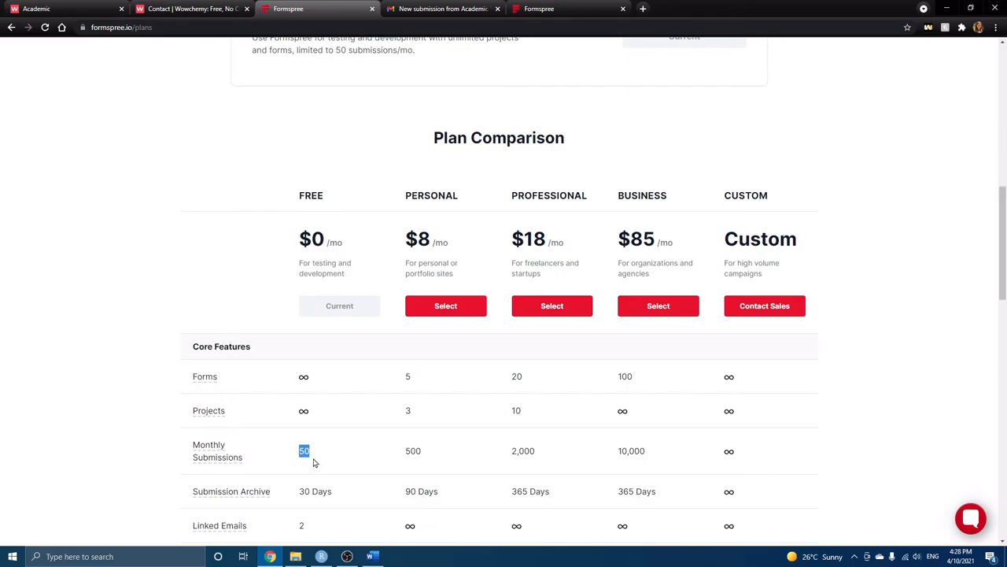
{"action": "mouse_move", "coordinate": [305, 466]}
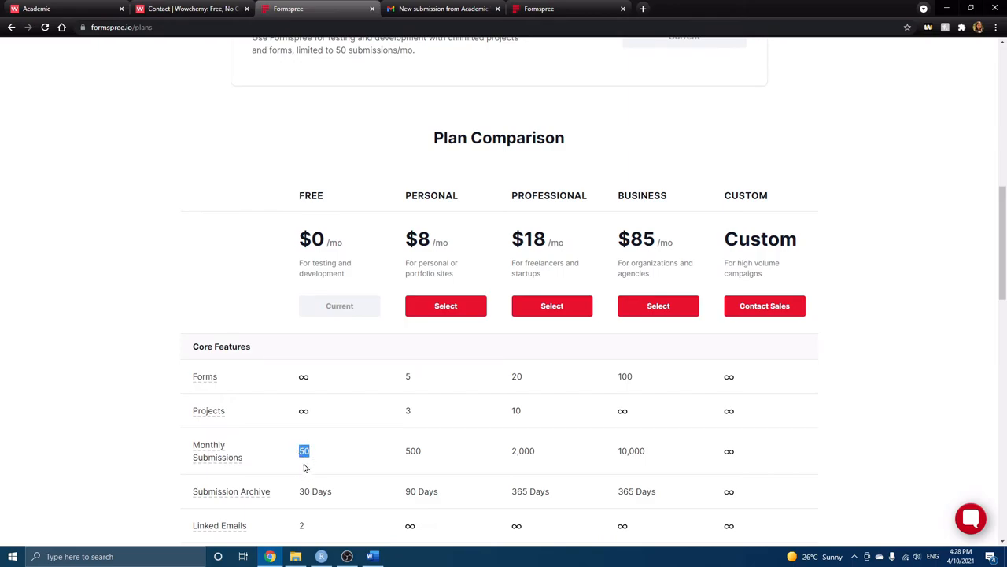
{"action": "mouse_move", "coordinate": [306, 115]}
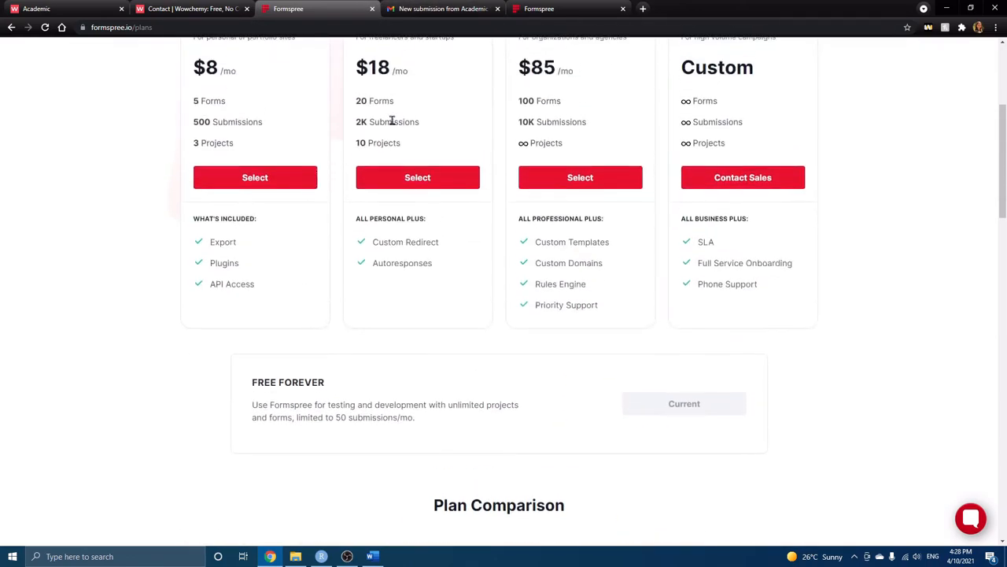
{"action": "scroll", "scroll_direction": "up", "scroll_amount": 3}
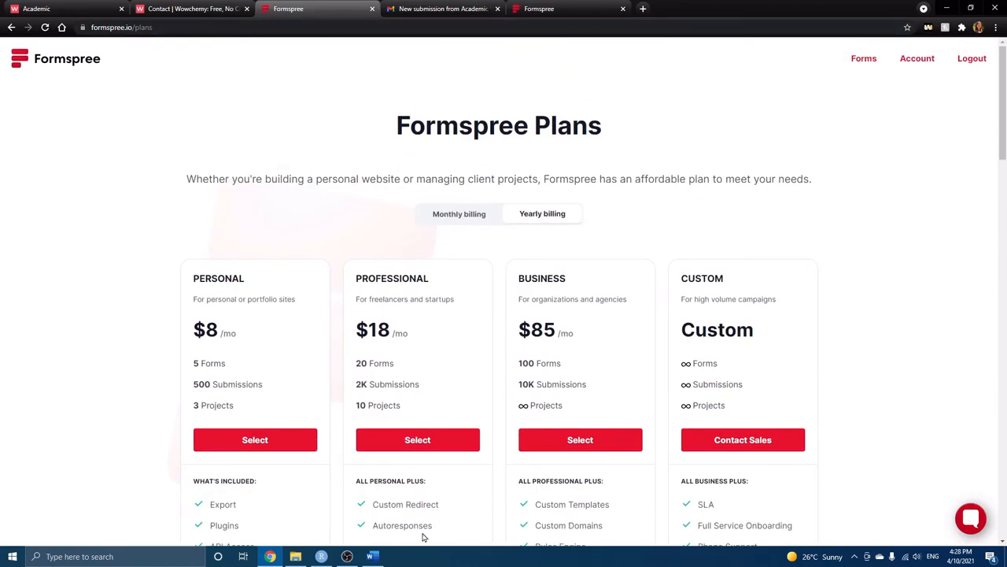
{"action": "left_click", "coordinate": [321, 556]}
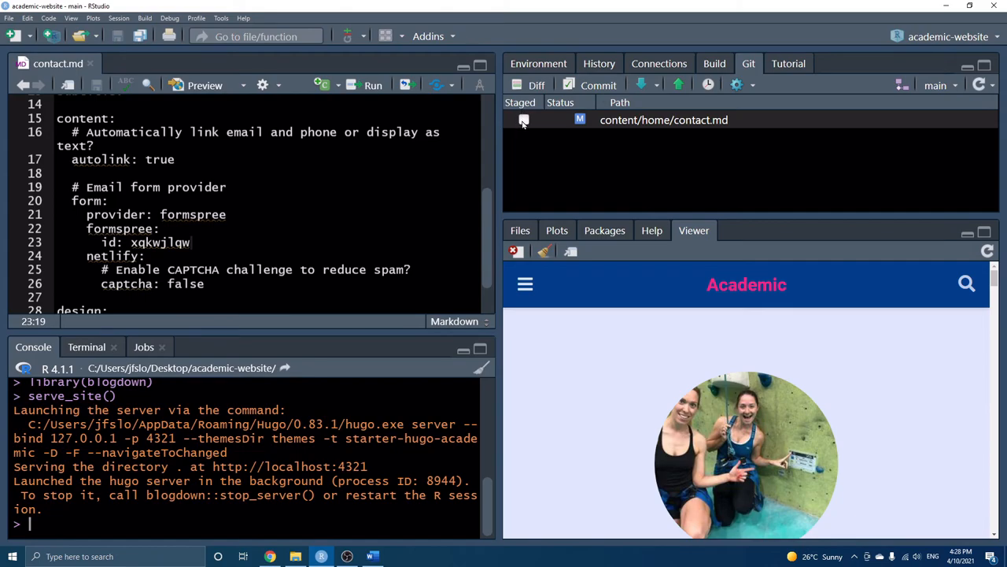
Stage contact.md, commit it with the message 'contact form', and close Review Changes
{"action": "left_click", "coordinate": [524, 120]}
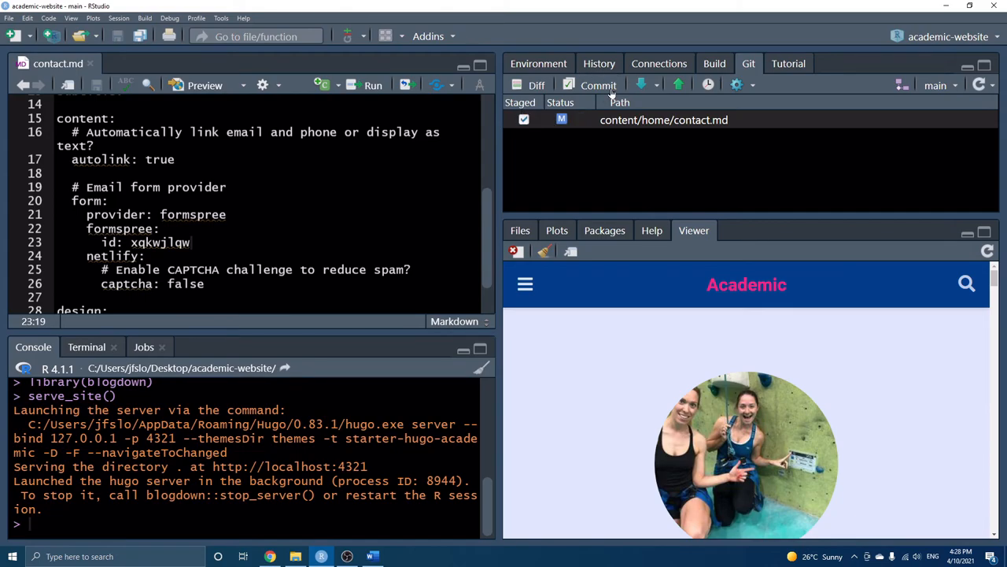
{"action": "left_click", "coordinate": [599, 85]}
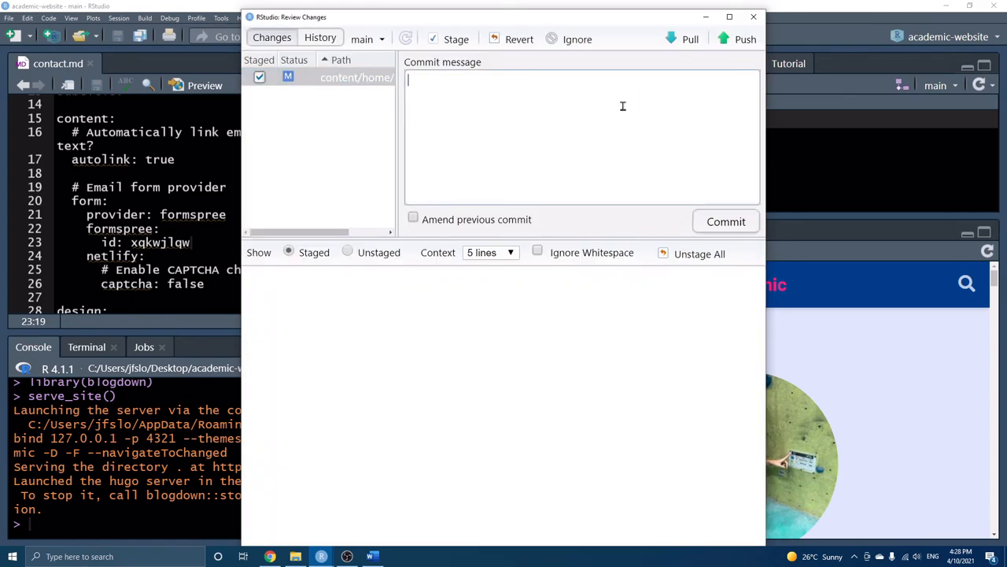
{"action": "type", "text": "contact"}
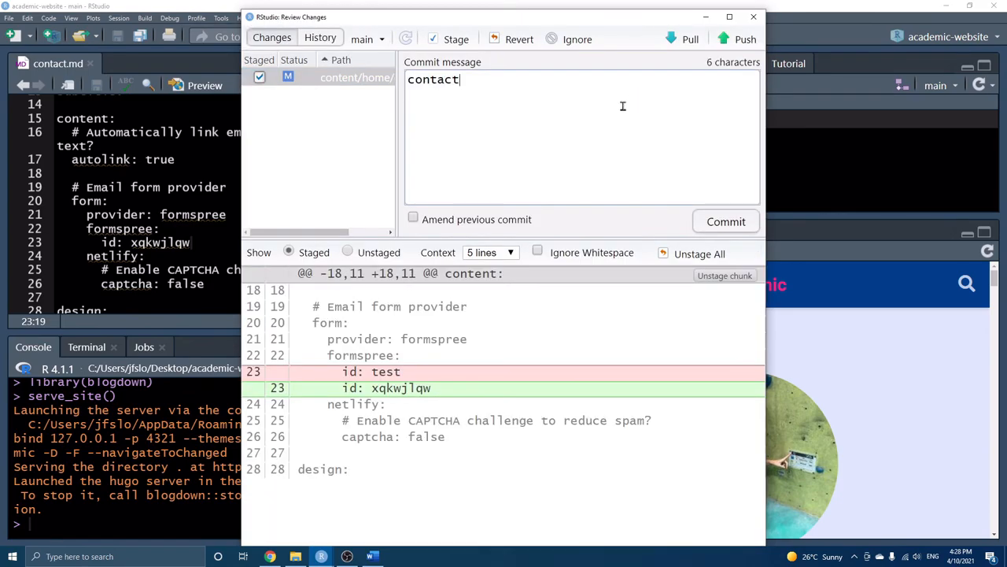
{"action": "type", "text": "form"}
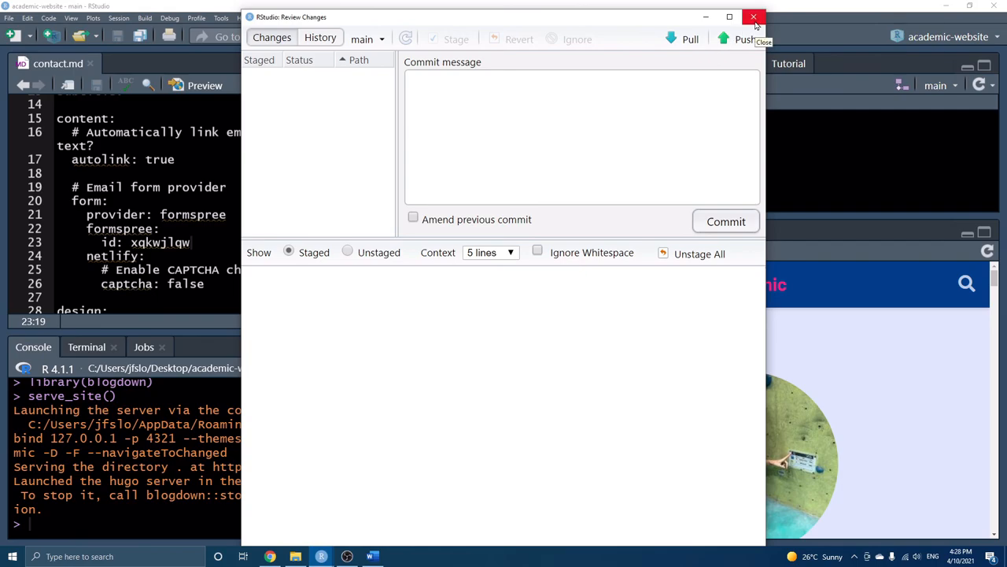
{"action": "left_click", "coordinate": [753, 17]}
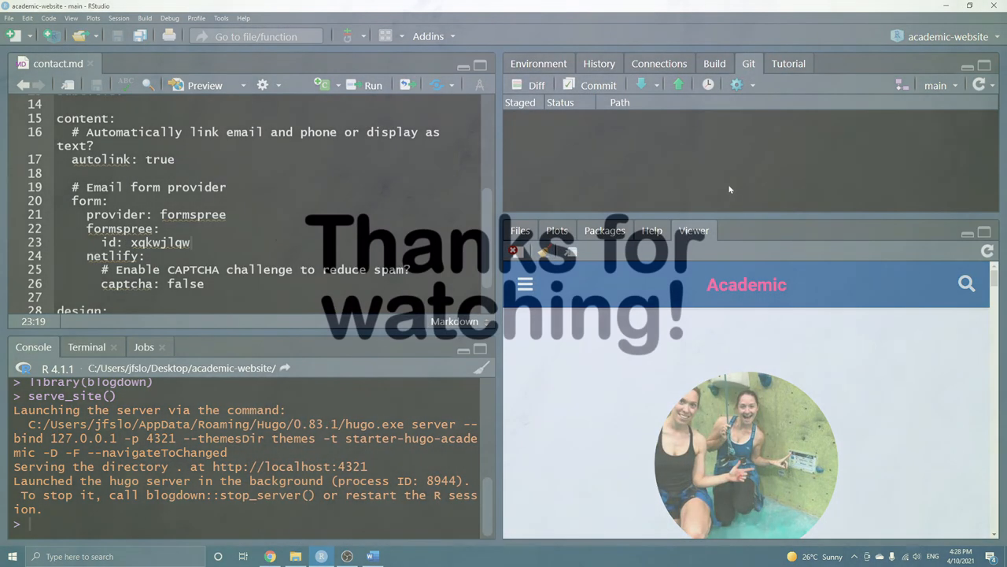